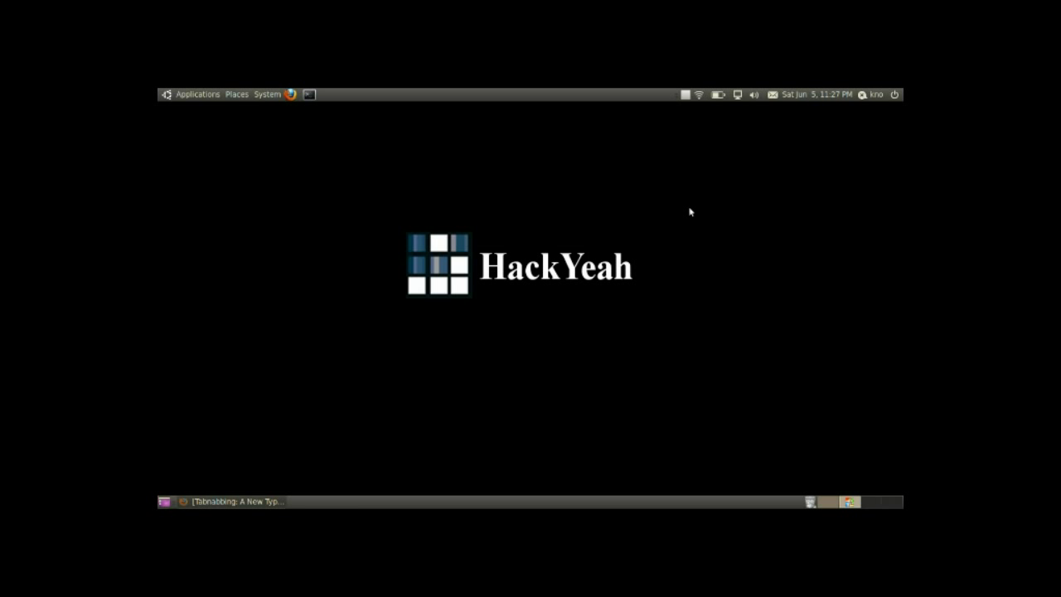
mouse_move(461, 232)
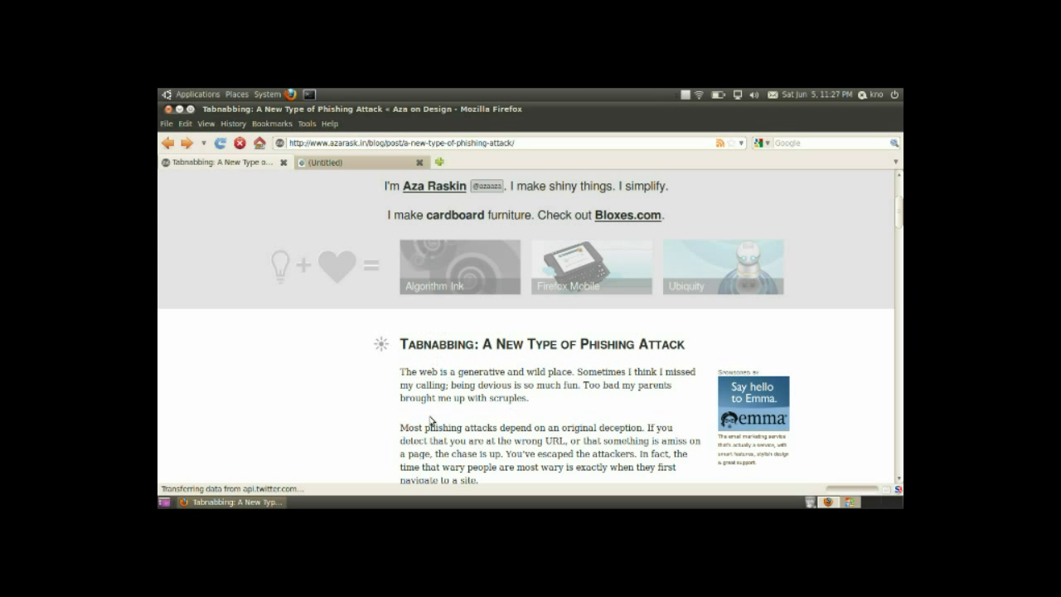
mouse_move(467, 352)
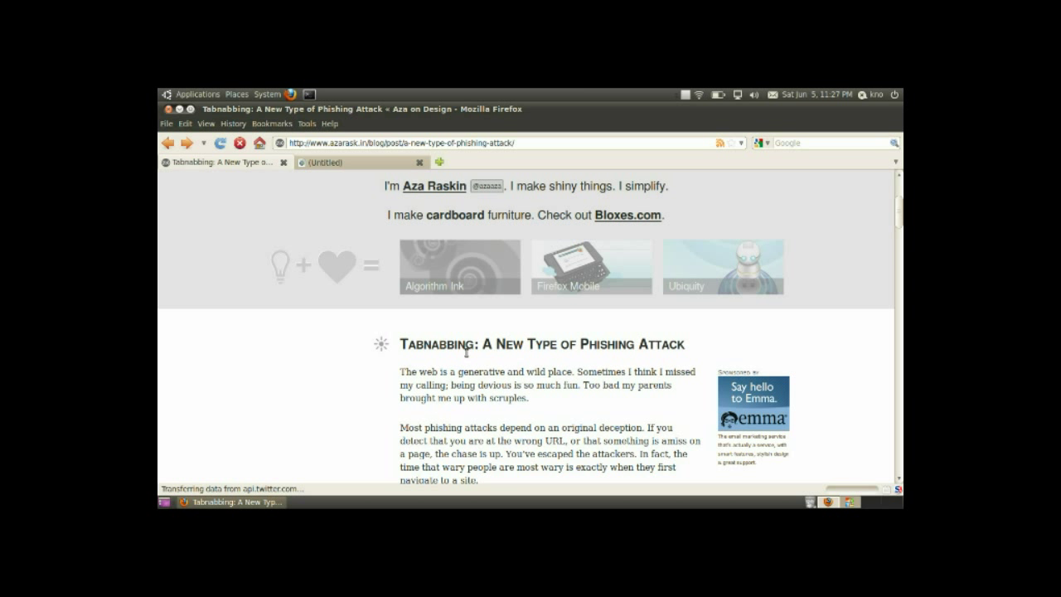
mouse_move(487, 368)
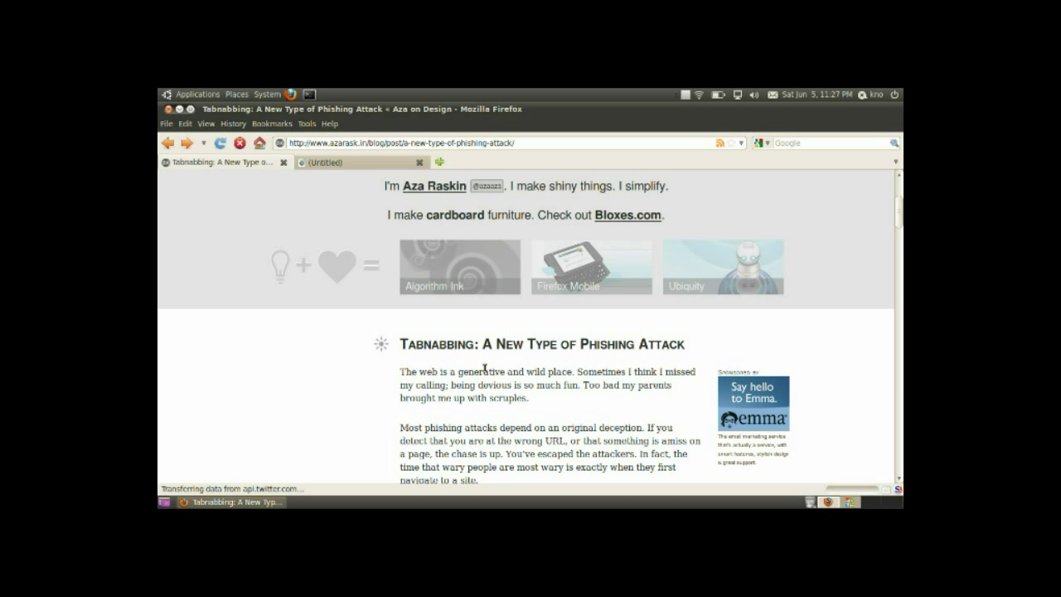
Step: Scroll the idle article tab that has turned into a fake Gmail sign-in page
scroll(down, 3)
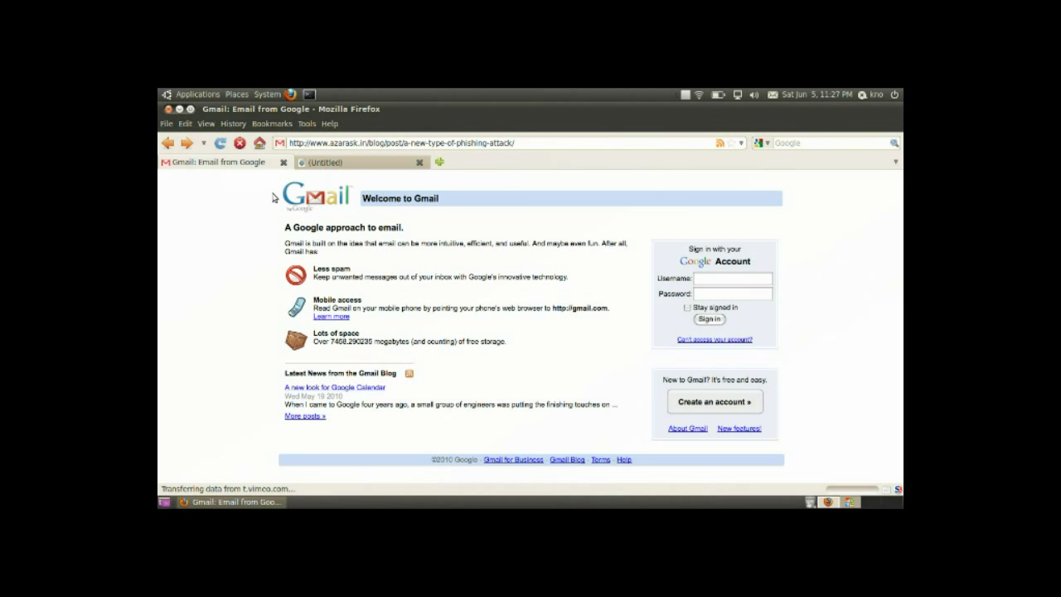
mouse_move(340, 245)
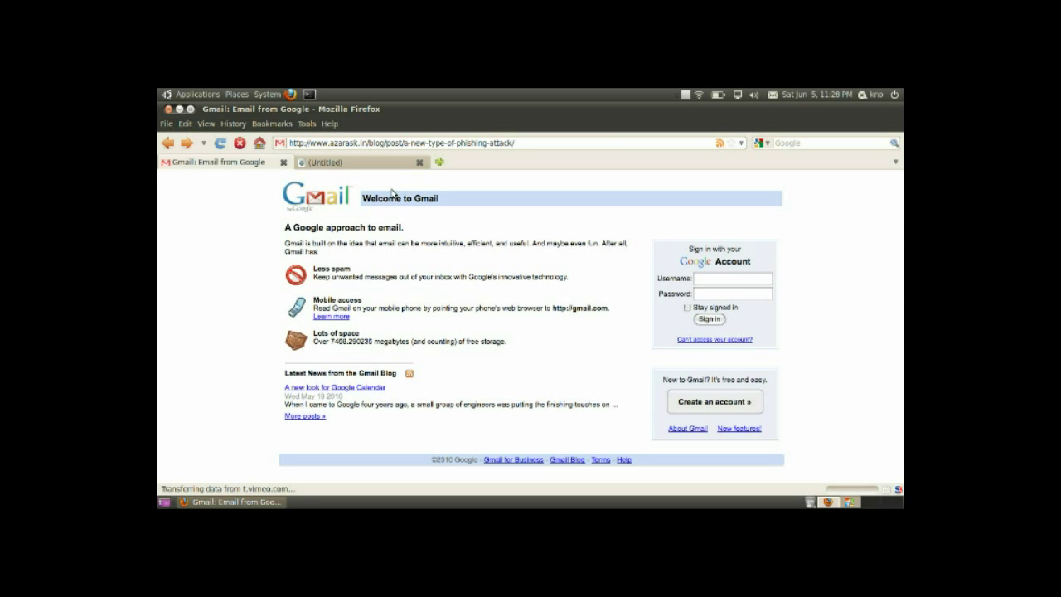
mouse_move(605, 248)
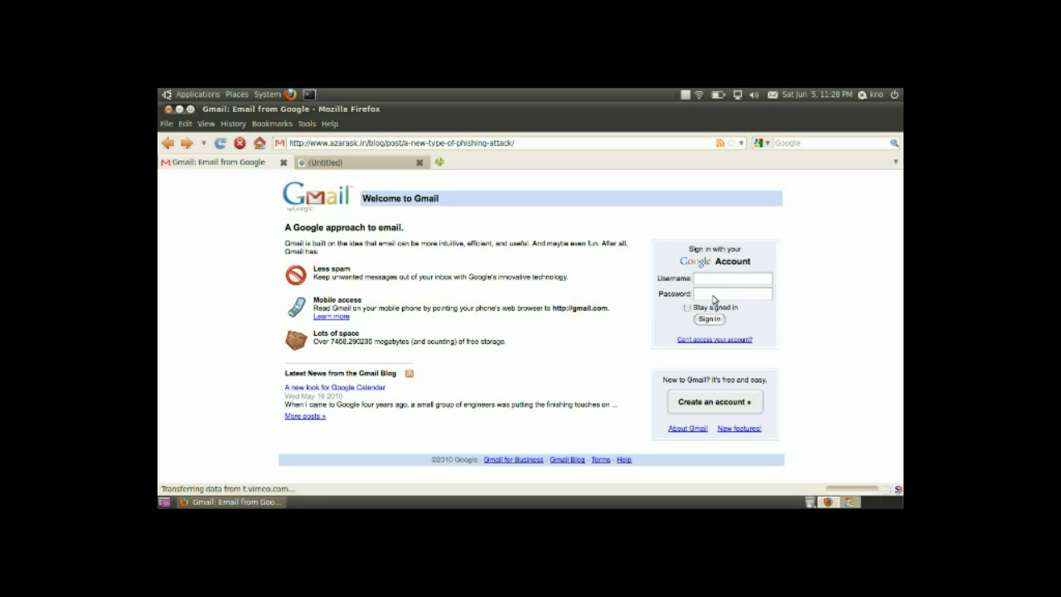
mouse_move(224, 188)
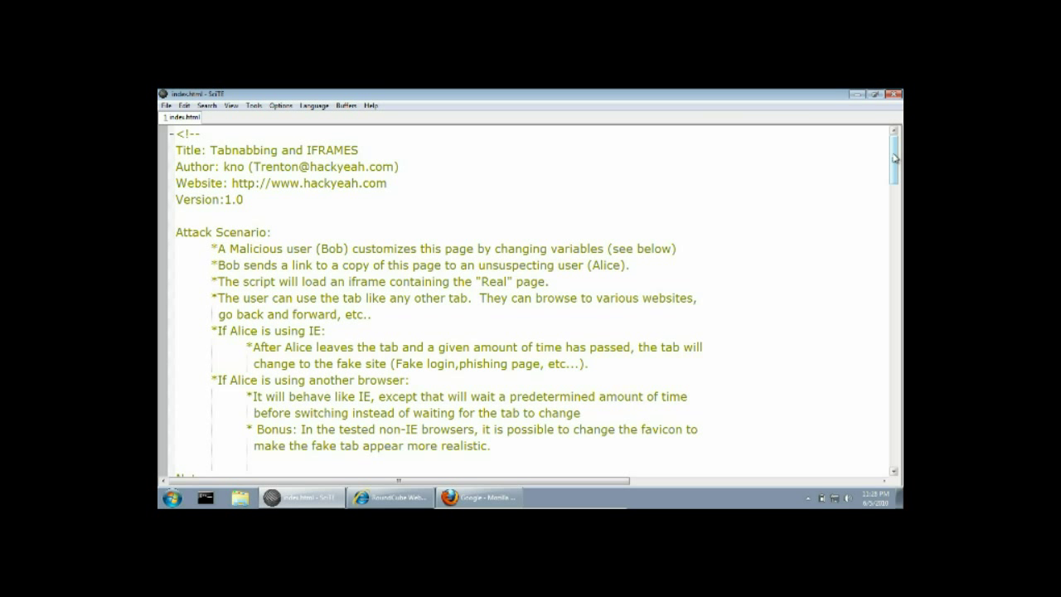
Step: Scroll through index.html's header comments: attack scenario, notes, protection tips and sources
scroll(down, 3)
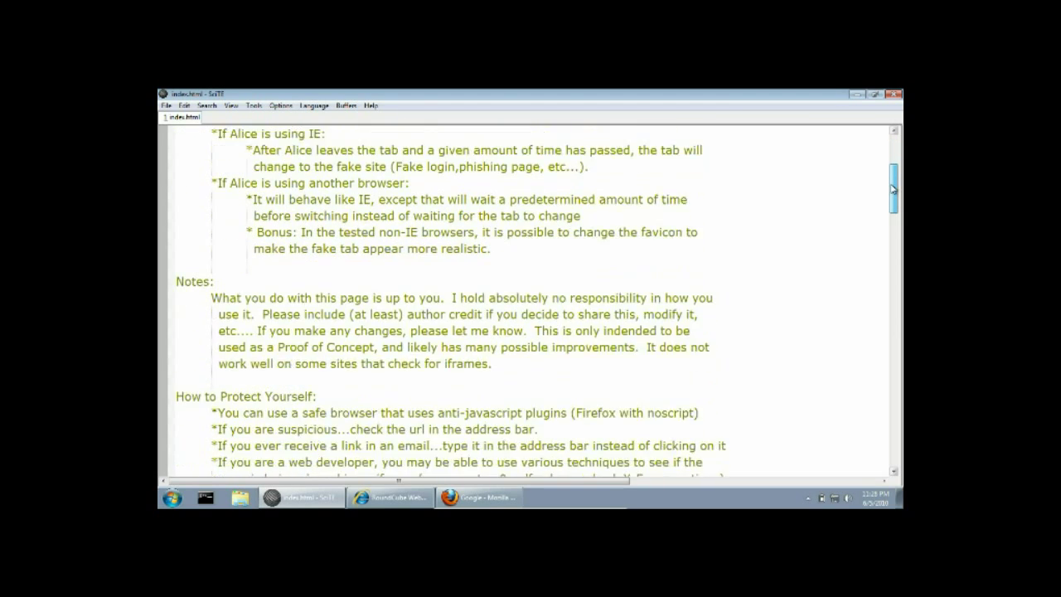
scroll(down, 3)
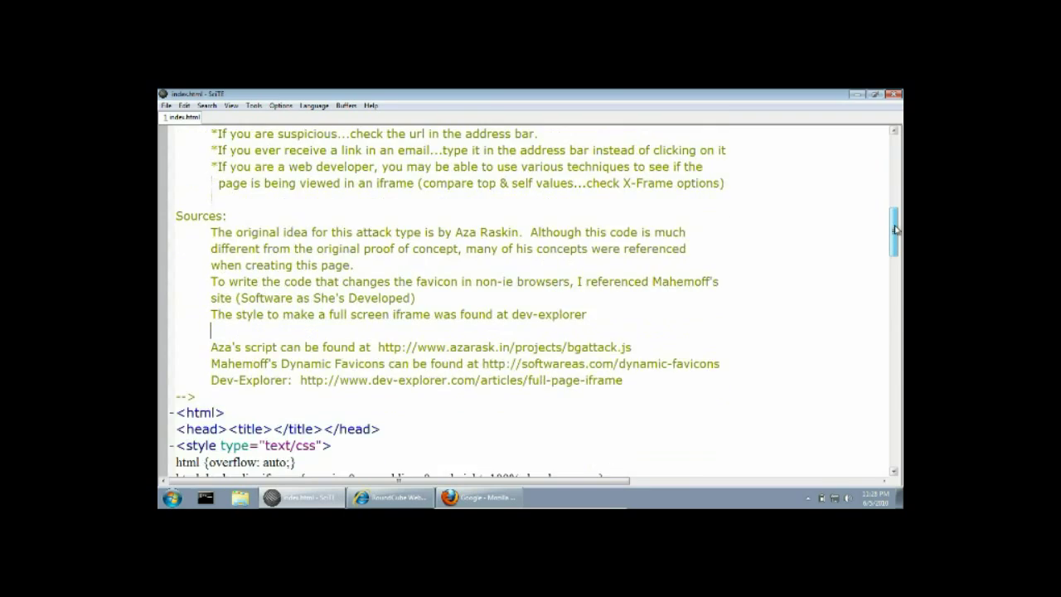
scroll(down, 3)
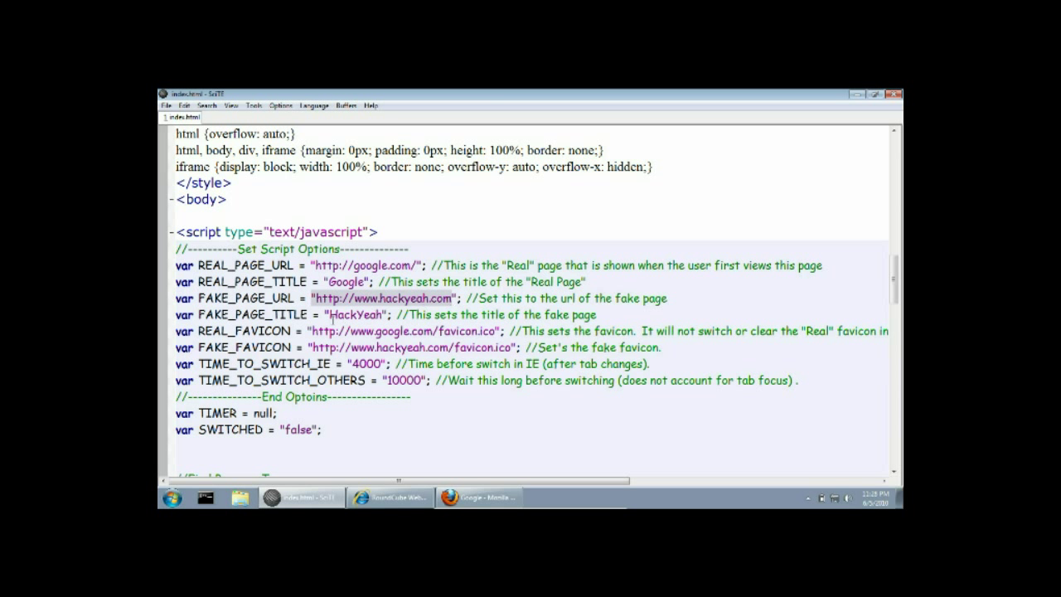
double_click(354, 315)
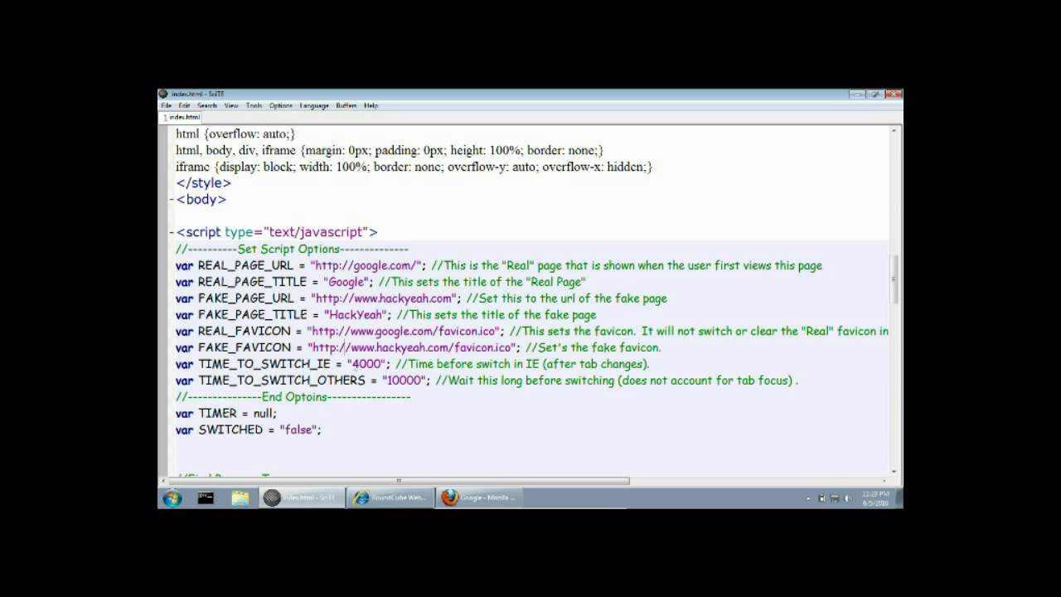
double_click(367, 362)
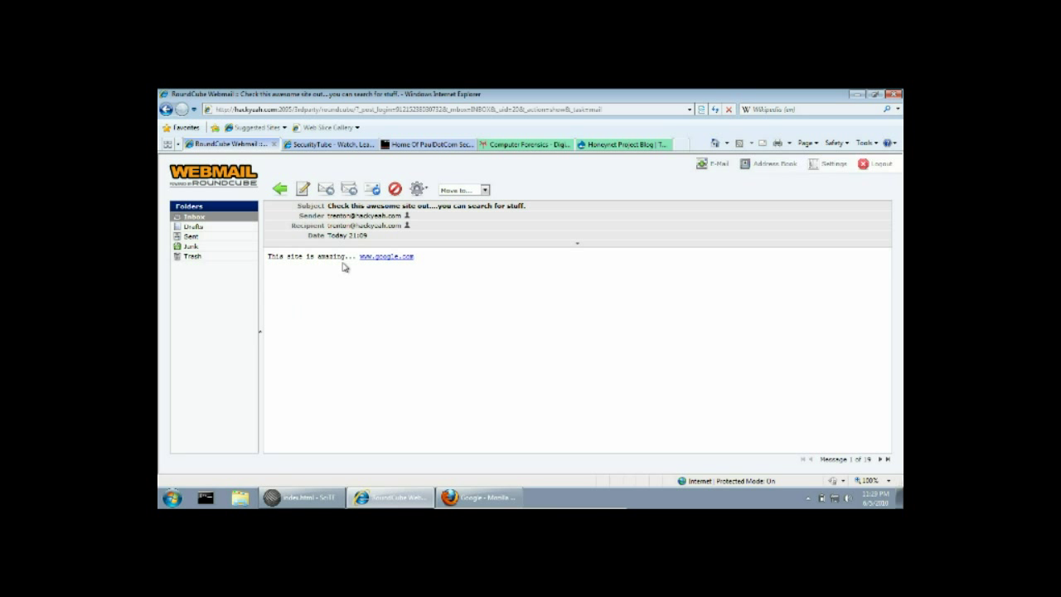
Step: Open the emailed google.com link from the webmail message in a new tab
right_click(385, 255)
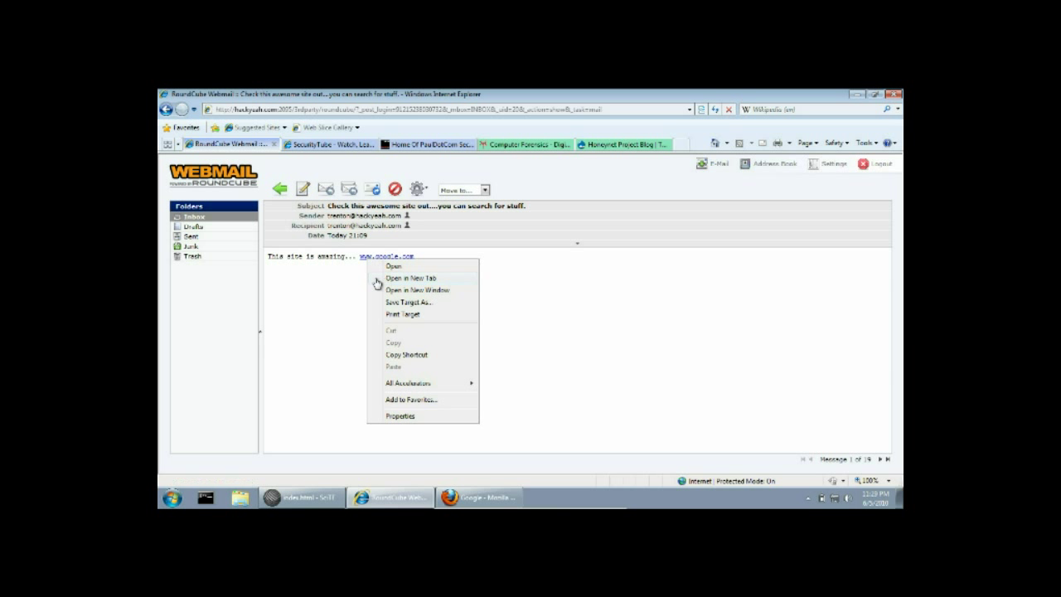
click(411, 278)
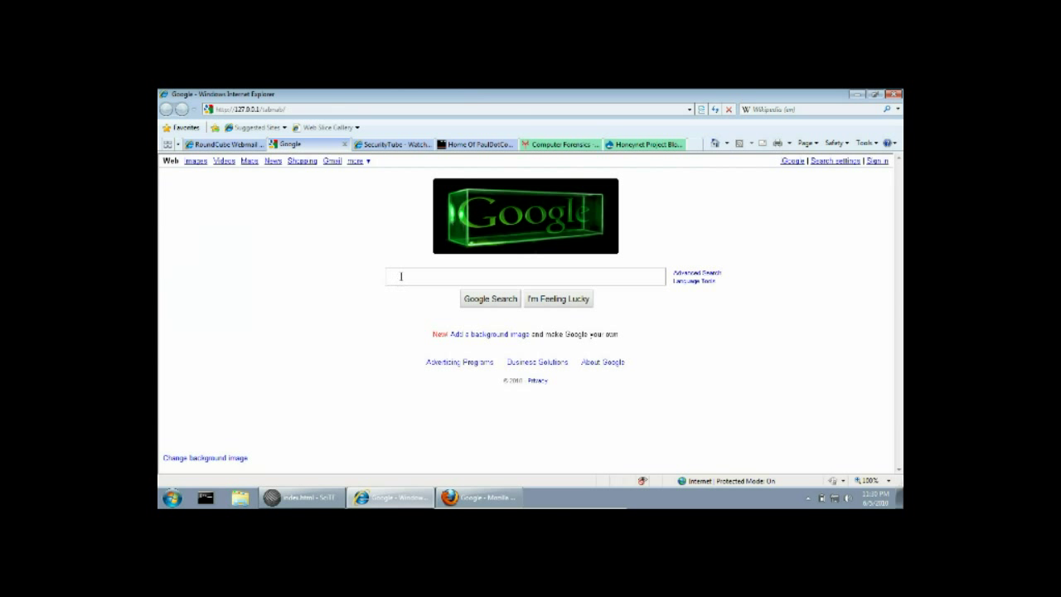
Step: Search Google for 'security podcast' and go to the PaulDotCom result
text(security podcast)
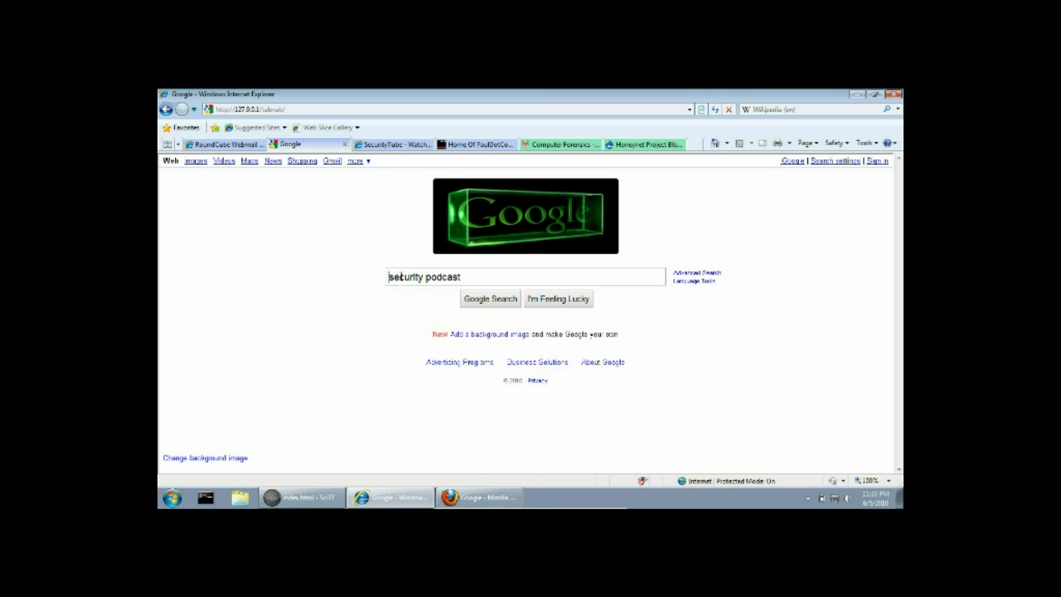
click(489, 298)
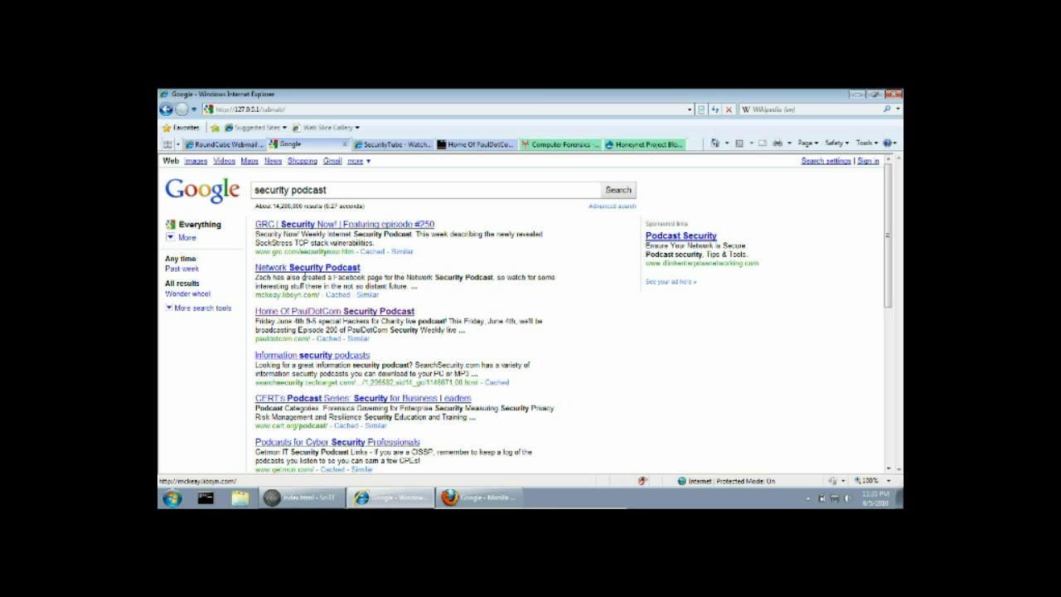
click(303, 311)
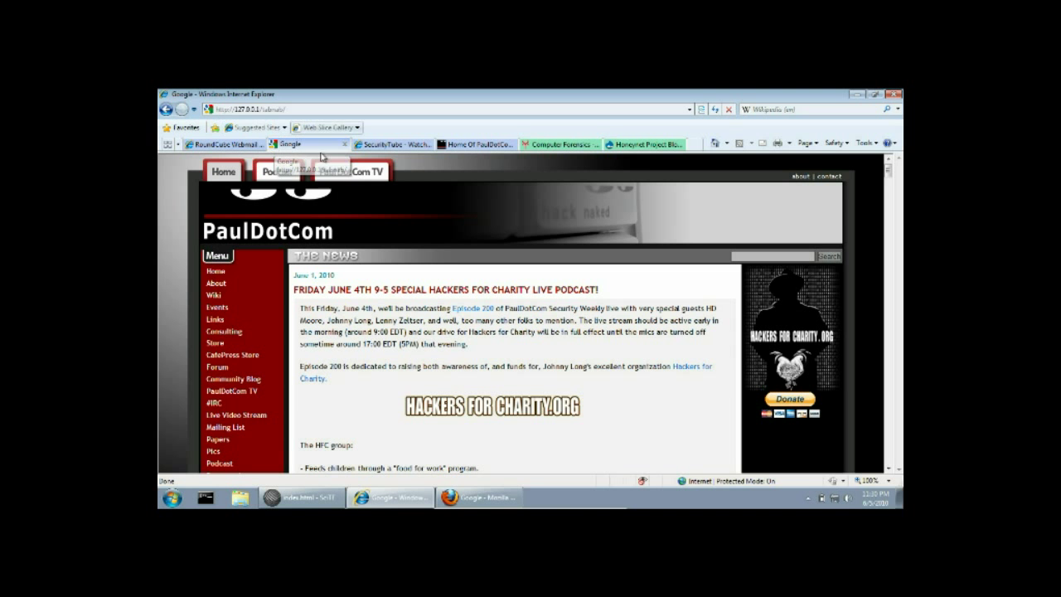
Step: Visit PaulDotCom's Links, leave for the SecurityTube tab, and return to find the tab replaced by HackYeah
scroll(down, 3)
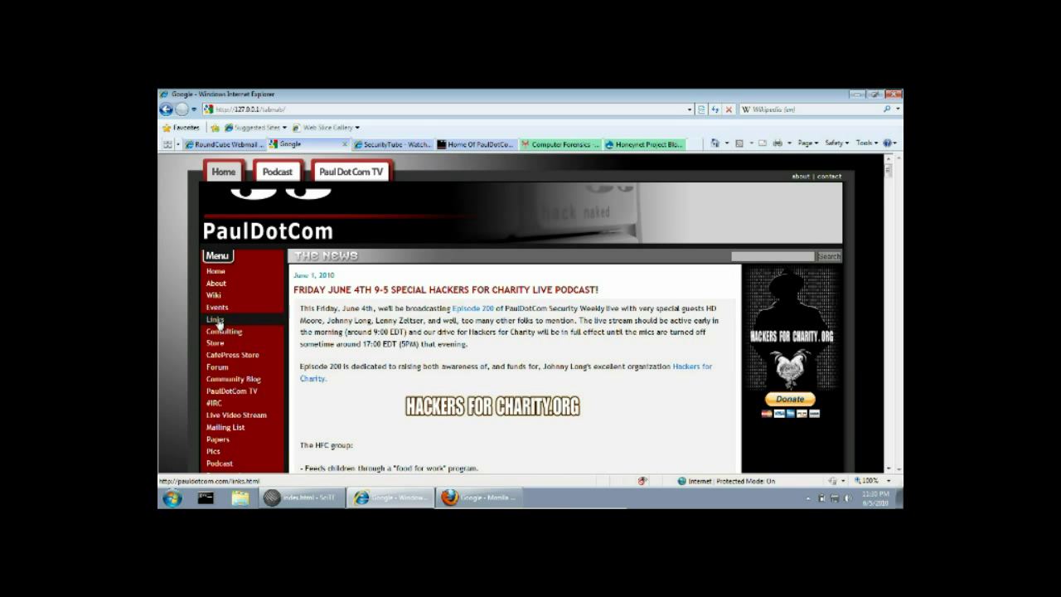
click(216, 319)
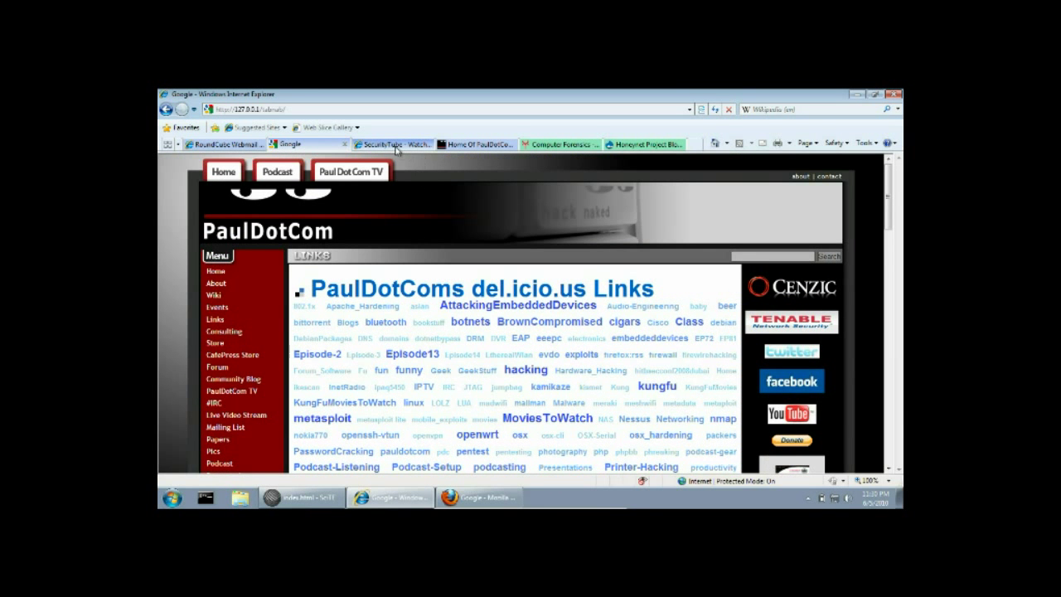
click(389, 142)
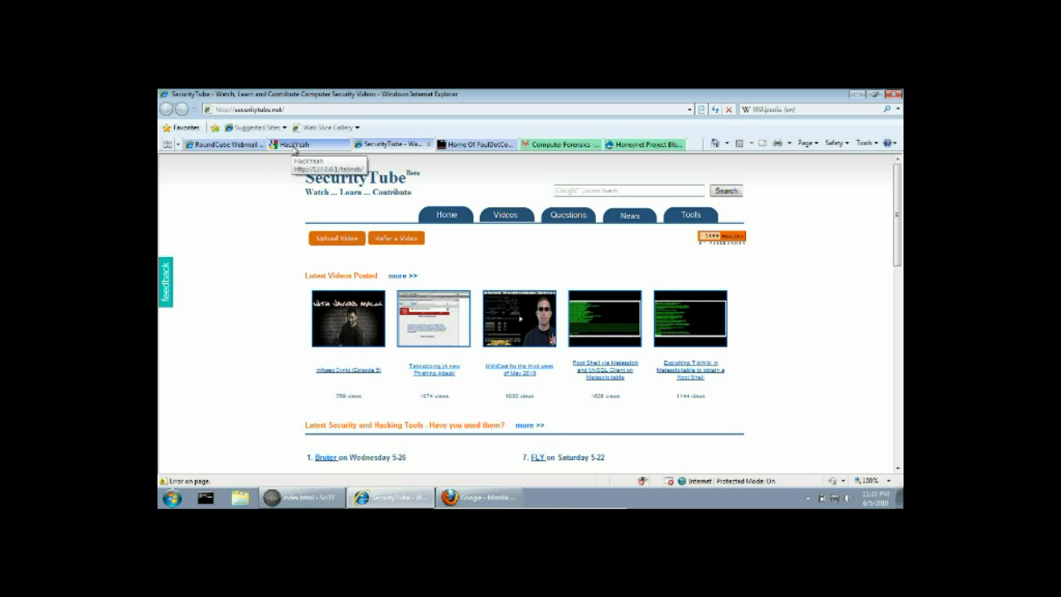
click(311, 143)
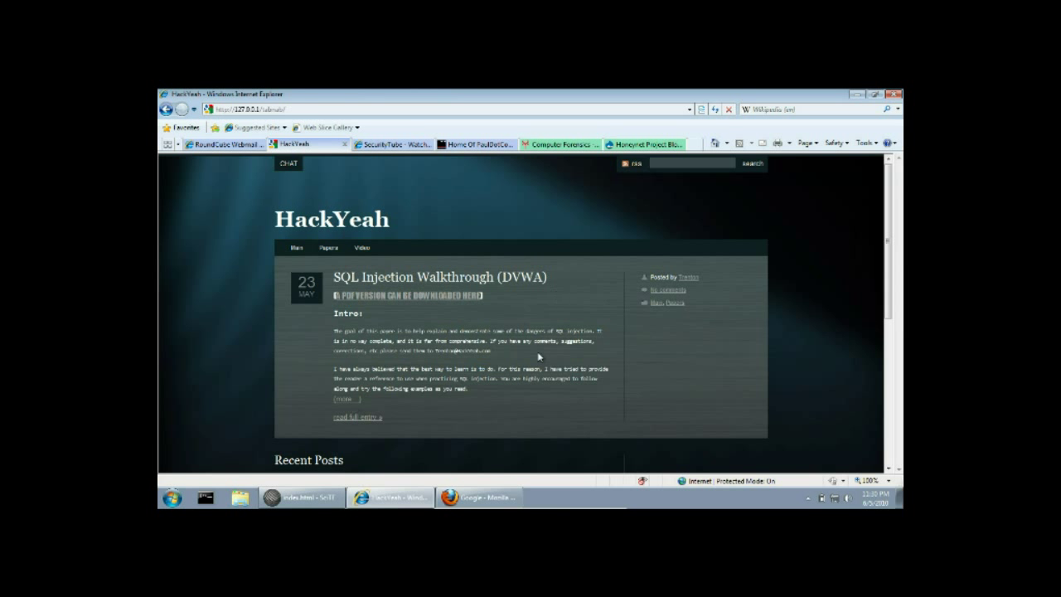
mouse_move(369, 323)
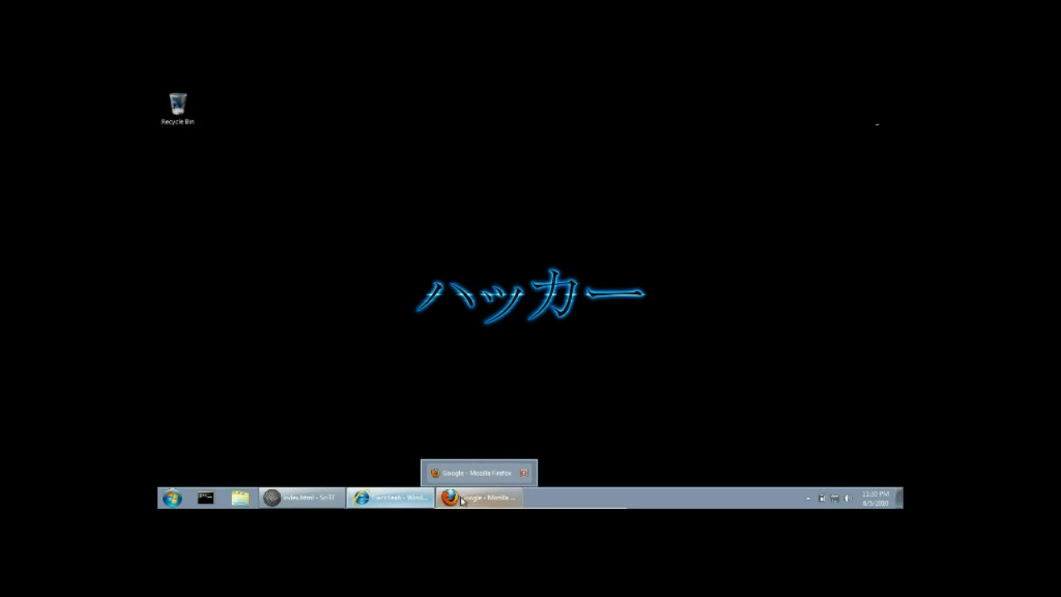
Step: In Firefox, visit the Twitter tab, return to the Google tab now showing HackYeah, then bring index.html back up
click(479, 498)
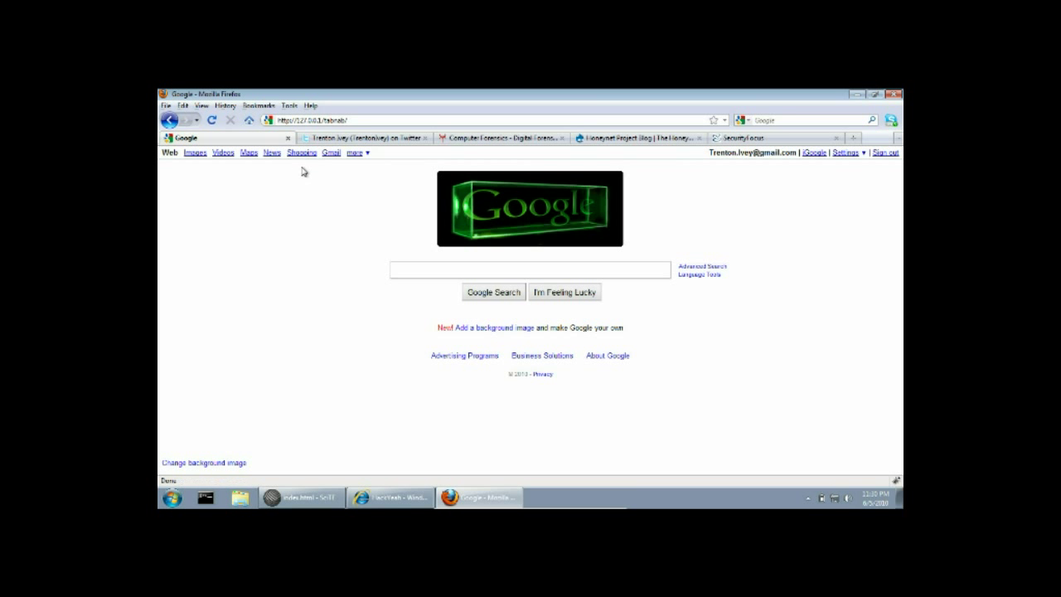
click(361, 137)
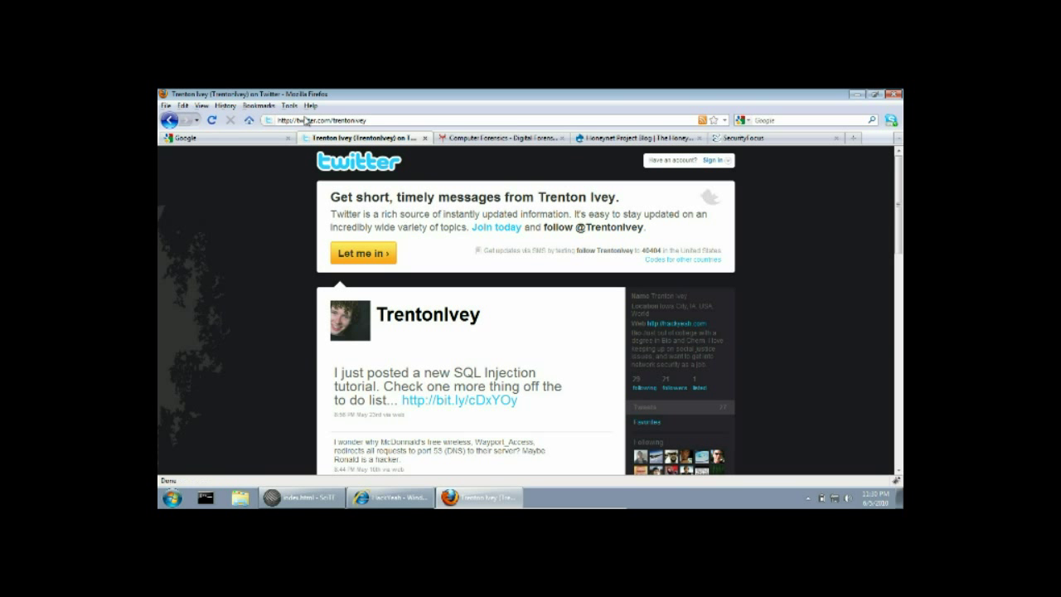
click(501, 138)
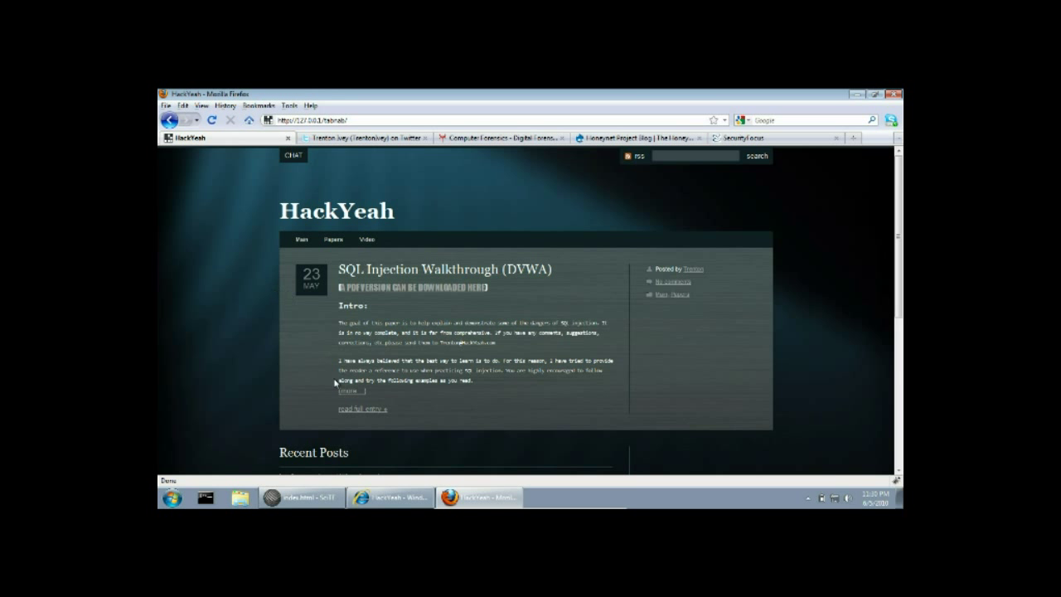
click(301, 497)
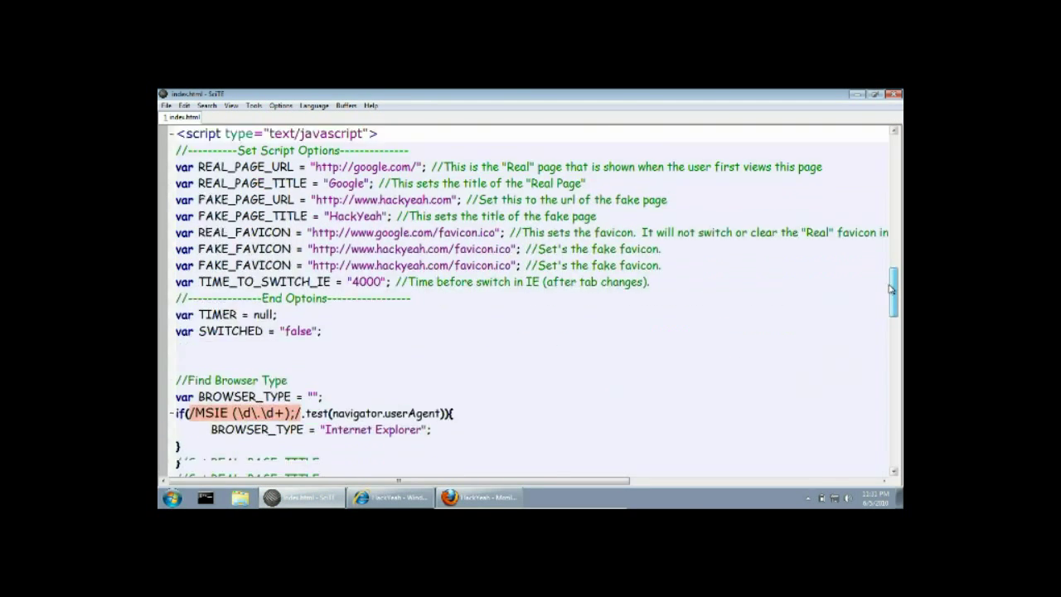
scroll(down, 3)
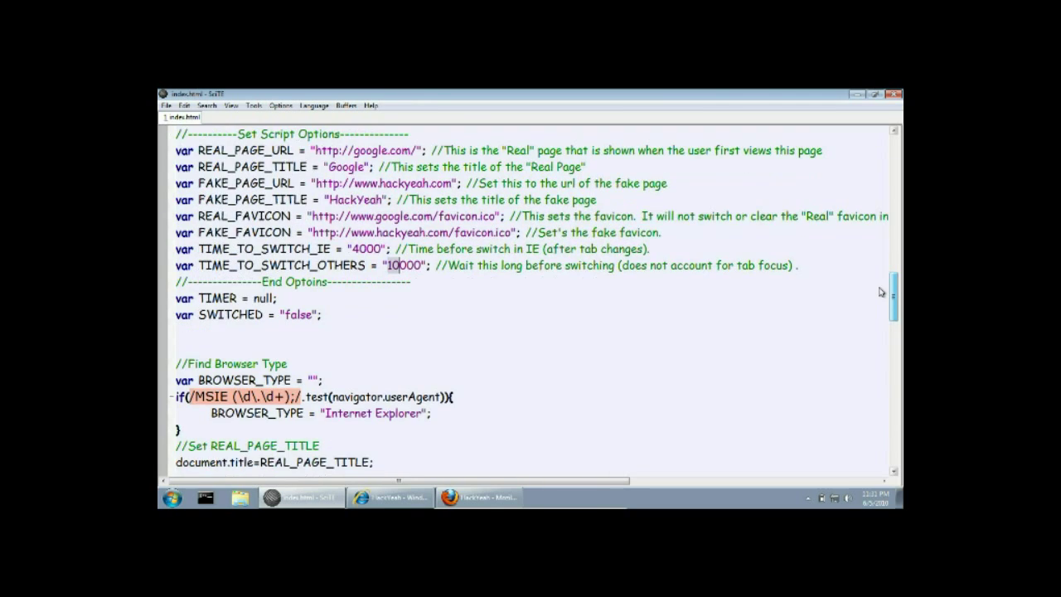
scroll(down, 3)
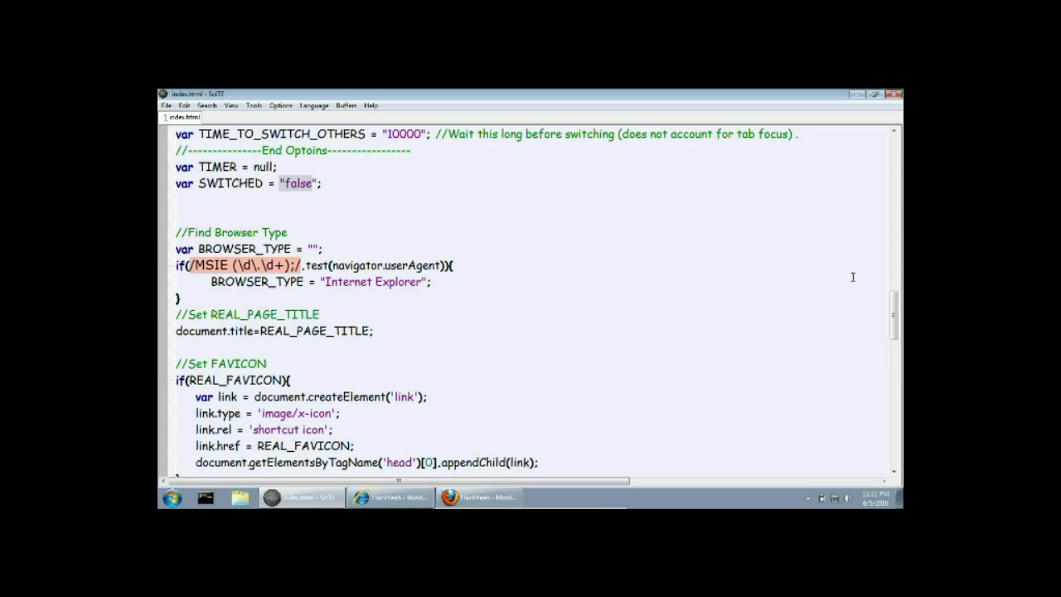
scroll(down, 3)
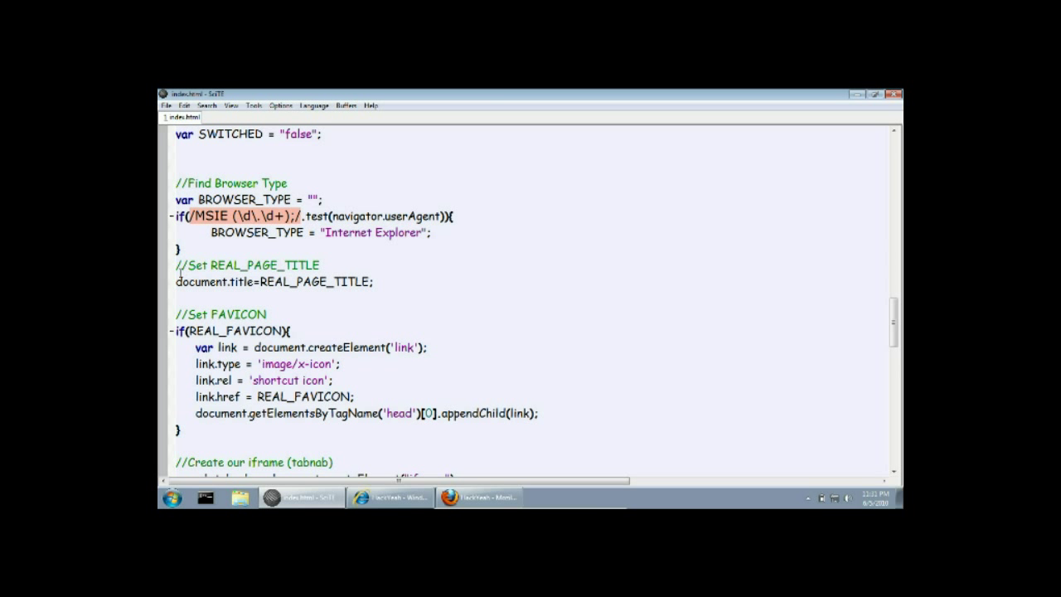
drag(176, 265, 375, 282)
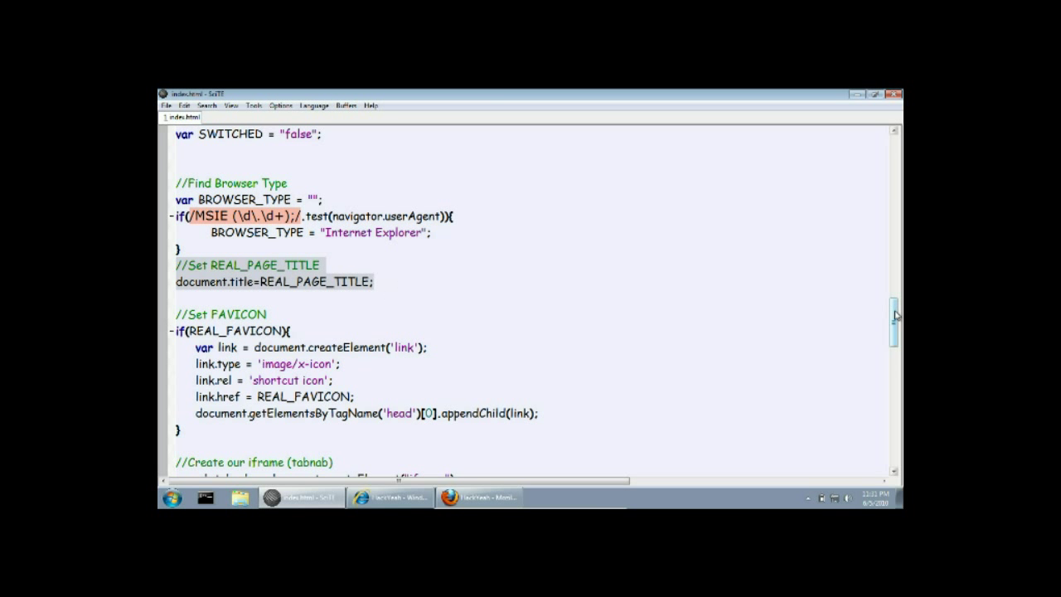
scroll(down, 3)
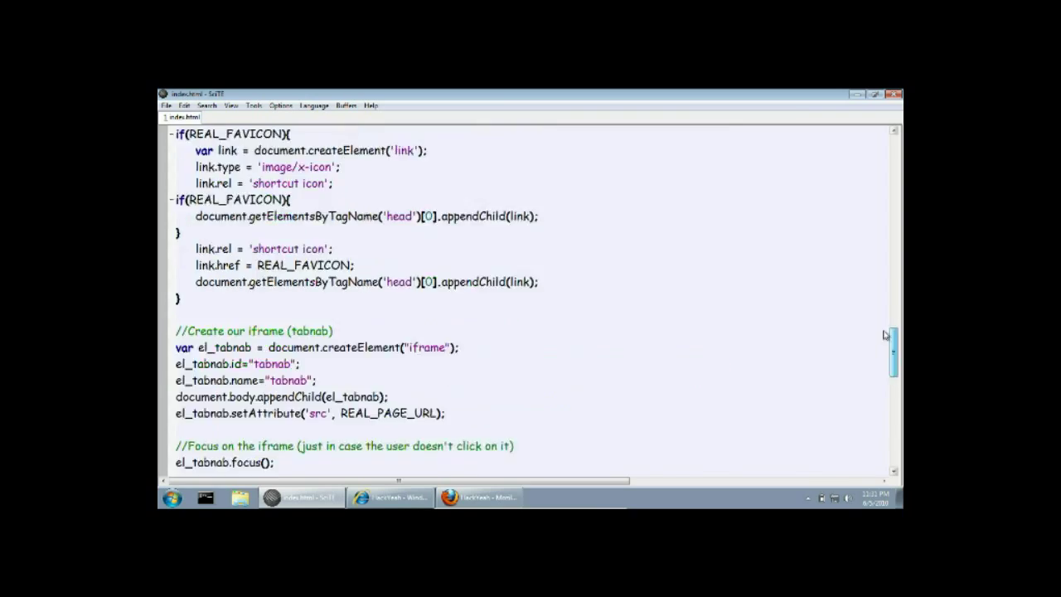
scroll(down, 3)
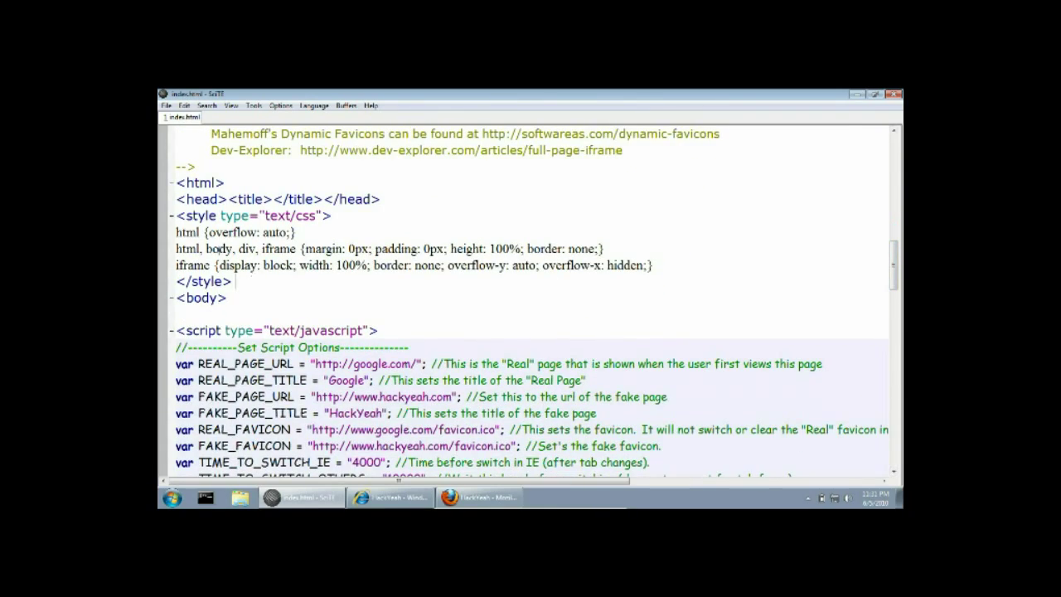
drag(176, 215, 236, 282)
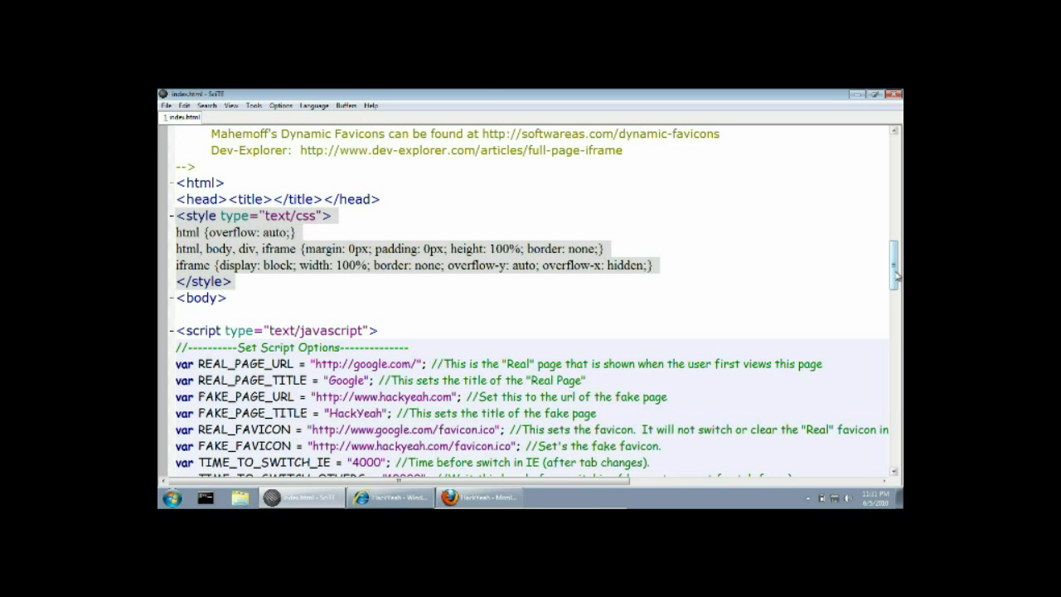
scroll(down, 3)
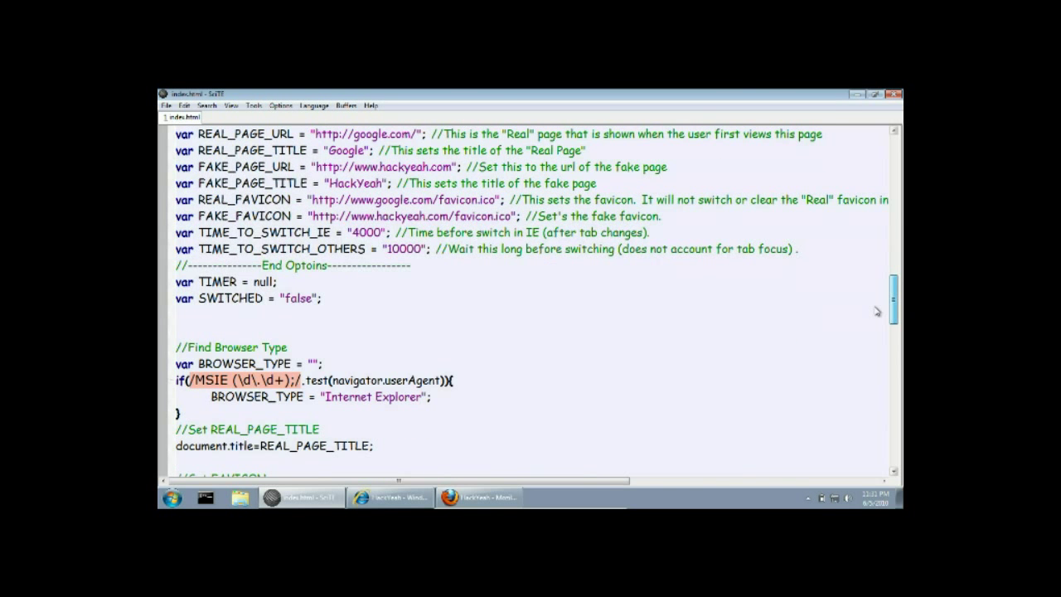
scroll(down, 3)
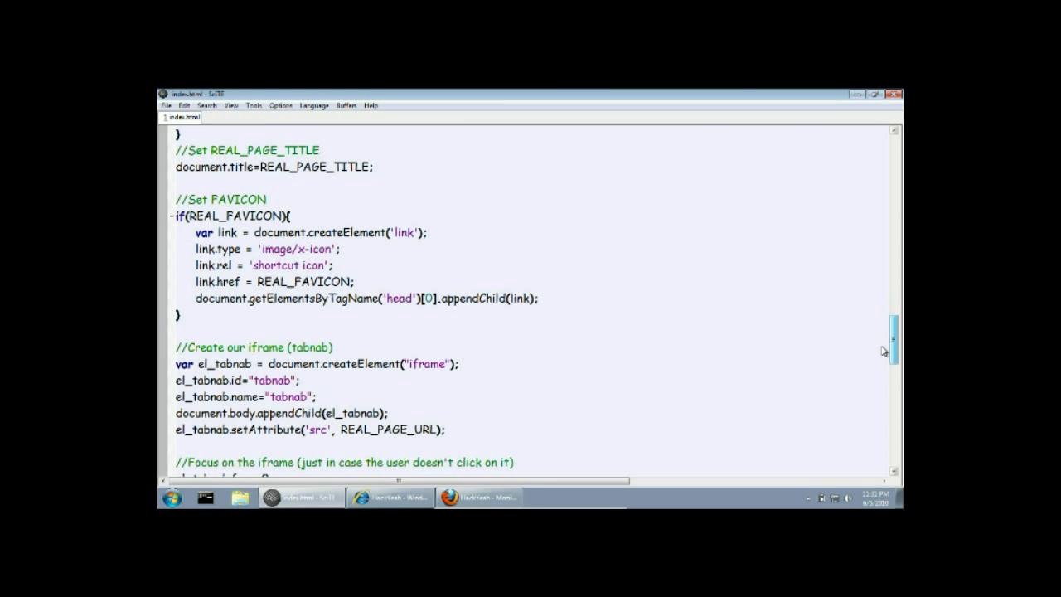
scroll(down, 3)
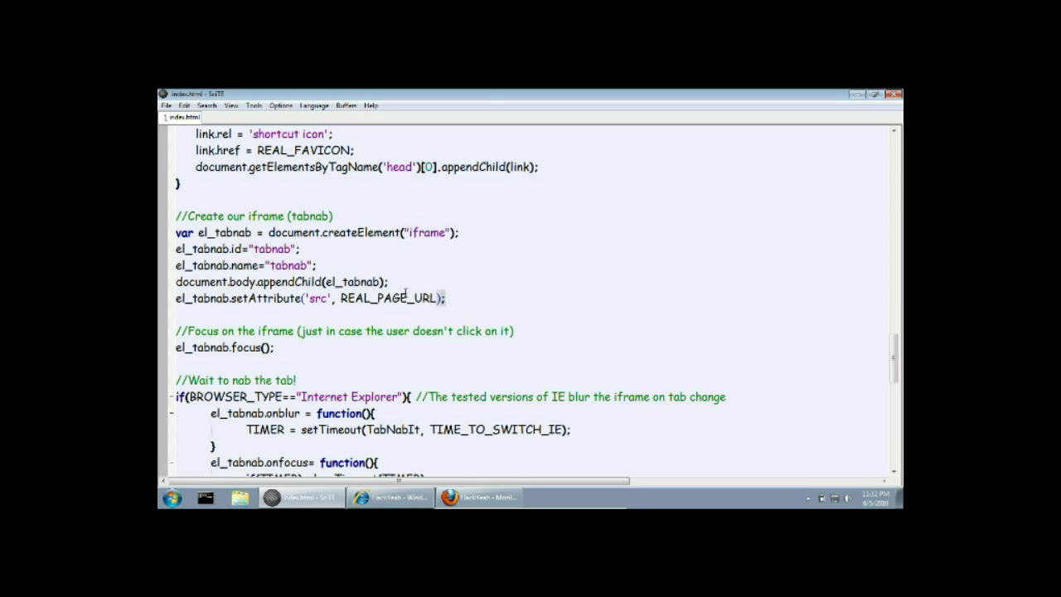
drag(176, 232, 444, 299)
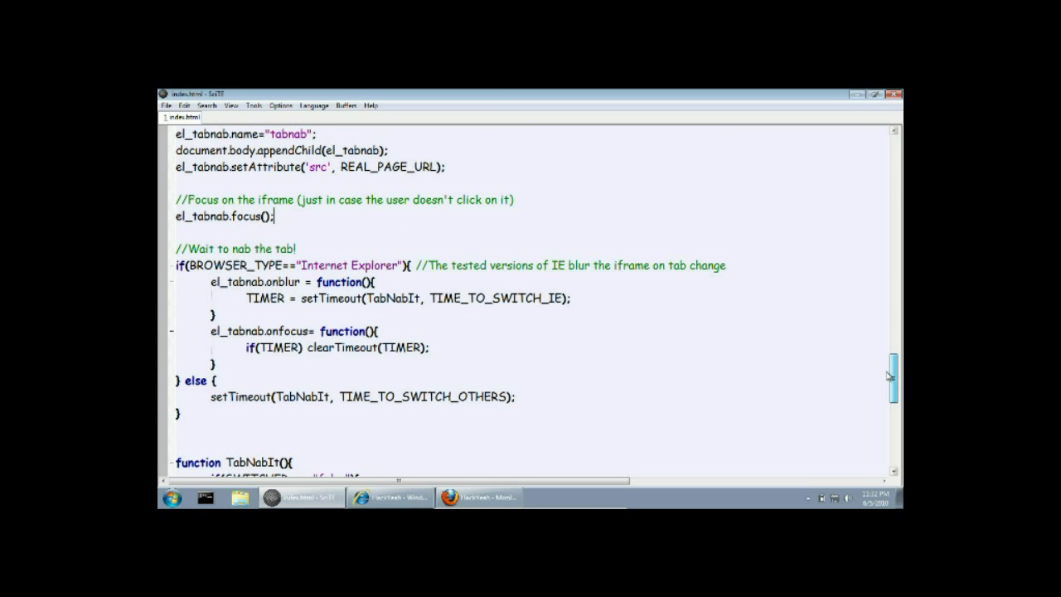
mouse_move(880, 371)
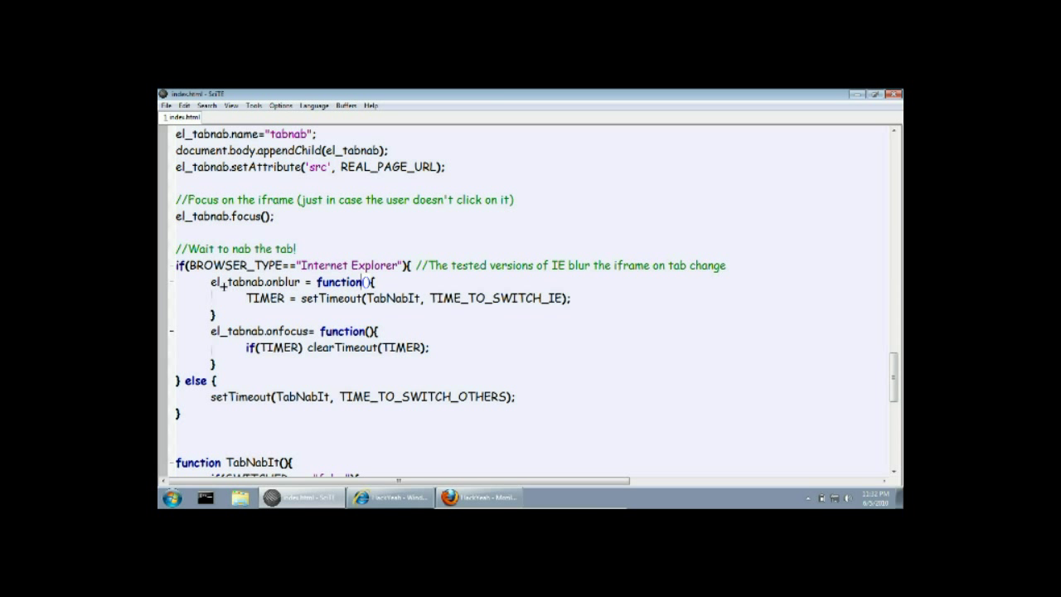
drag(212, 290, 428, 358)
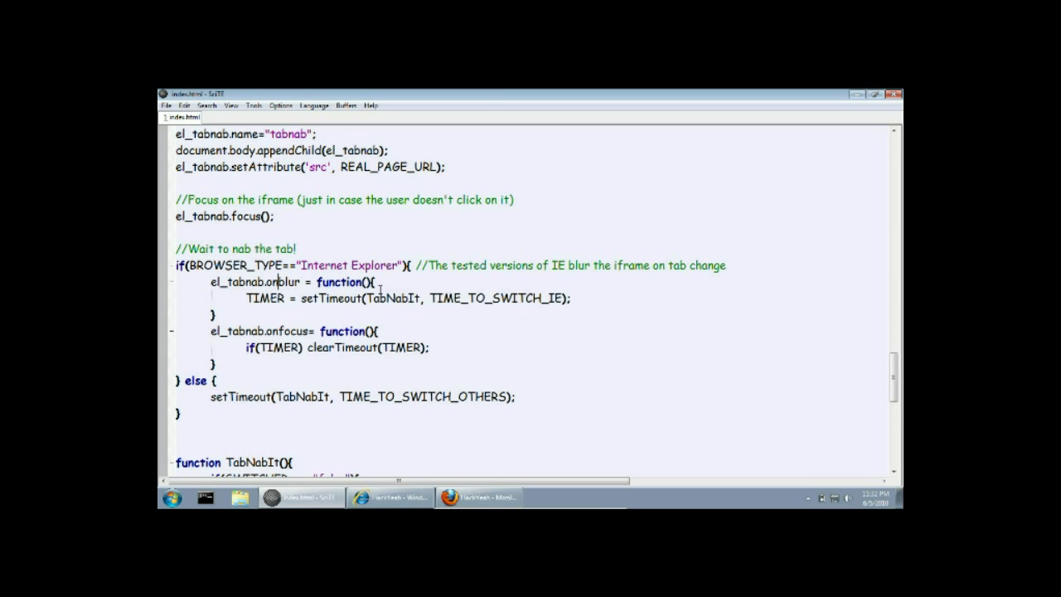
double_click(497, 299)
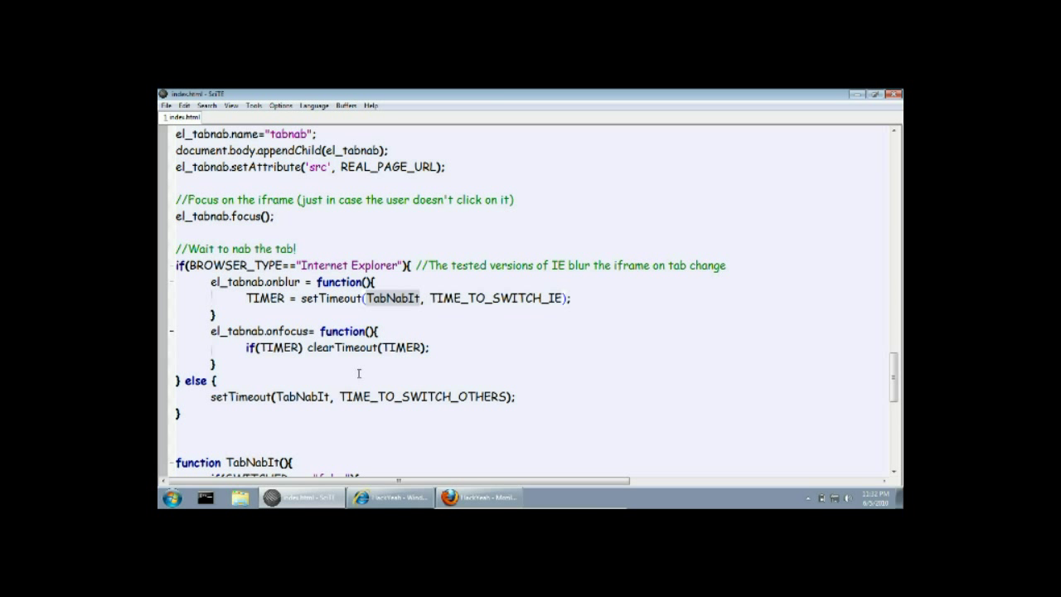
scroll(down, 3)
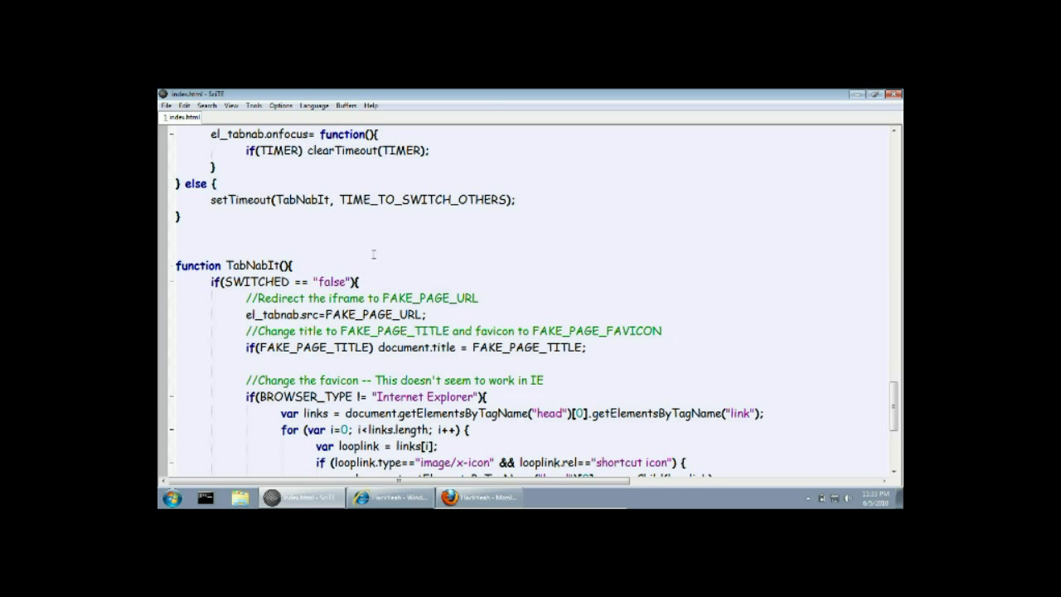
scroll(down, 3)
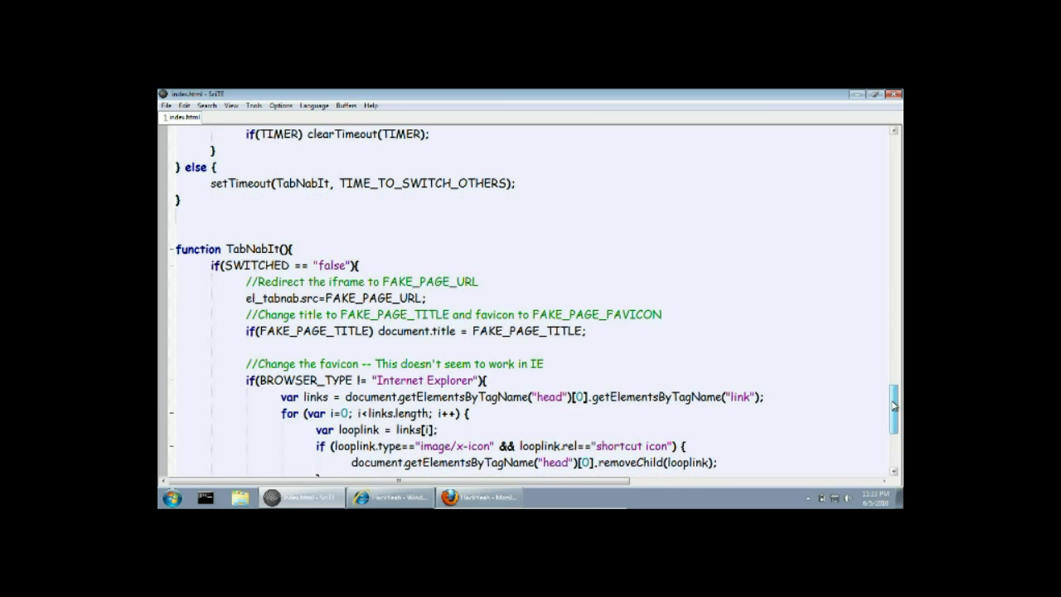
scroll(down, 3)
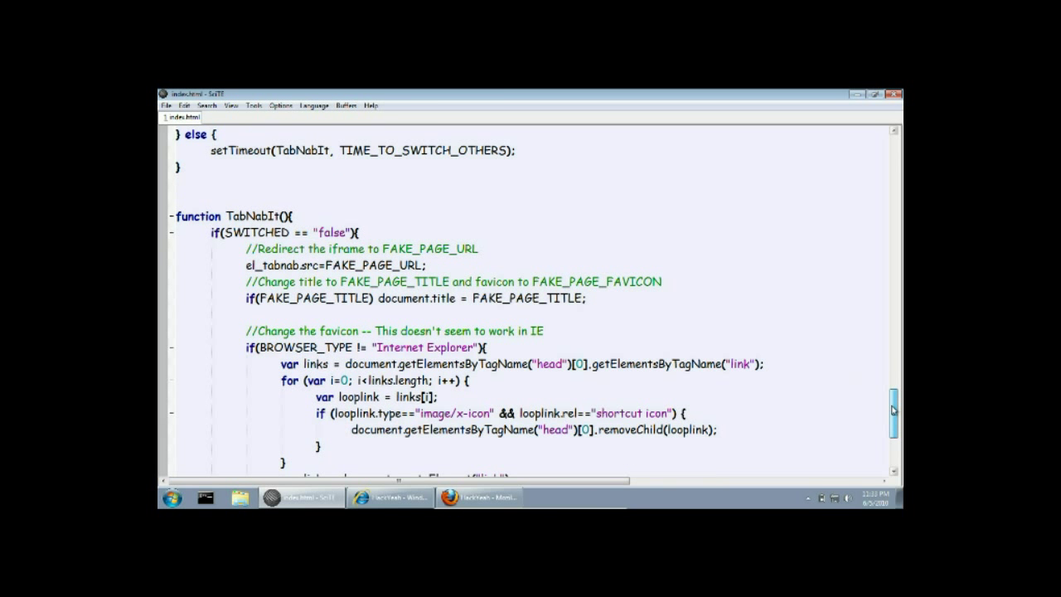
scroll(down, 3)
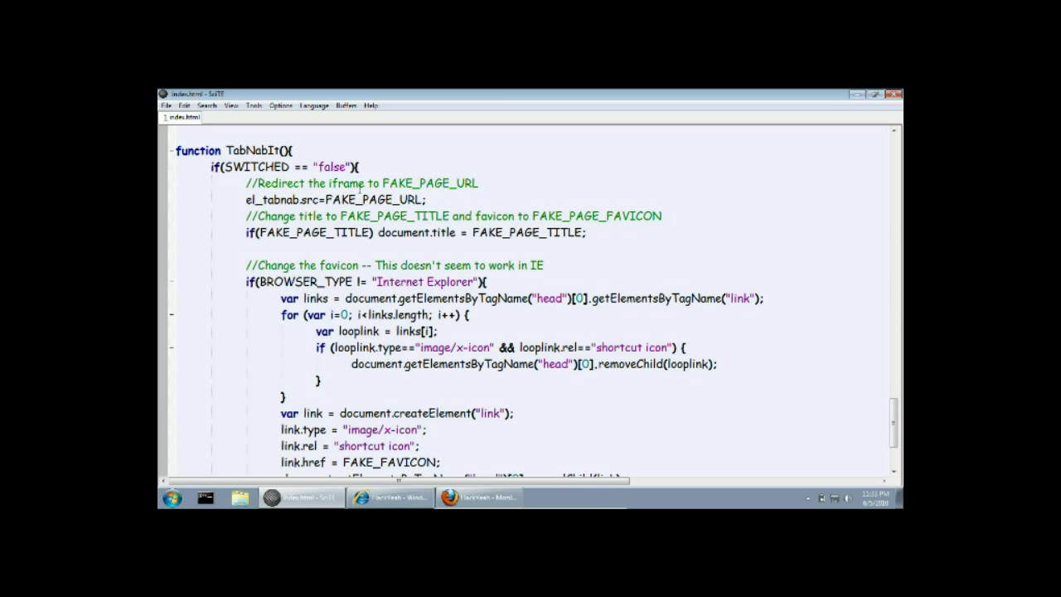
click(325, 199)
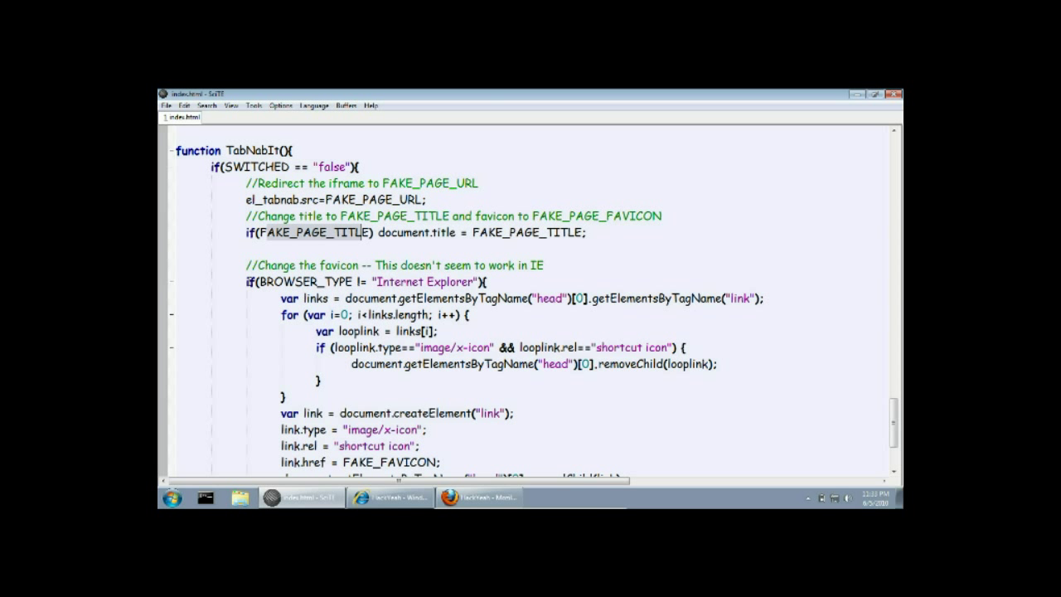
drag(249, 282, 318, 381)
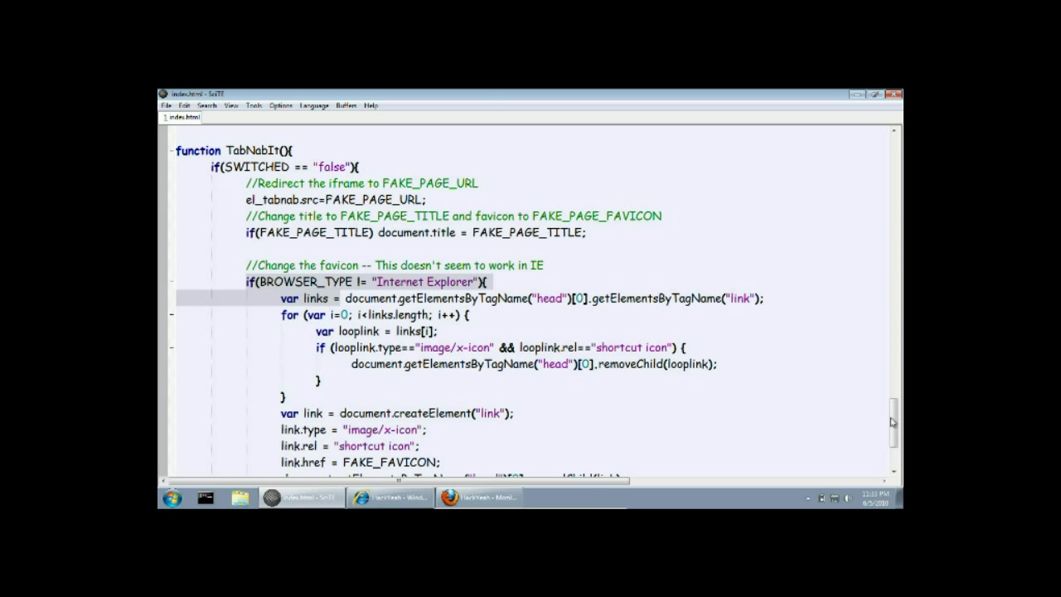
scroll(down, 3)
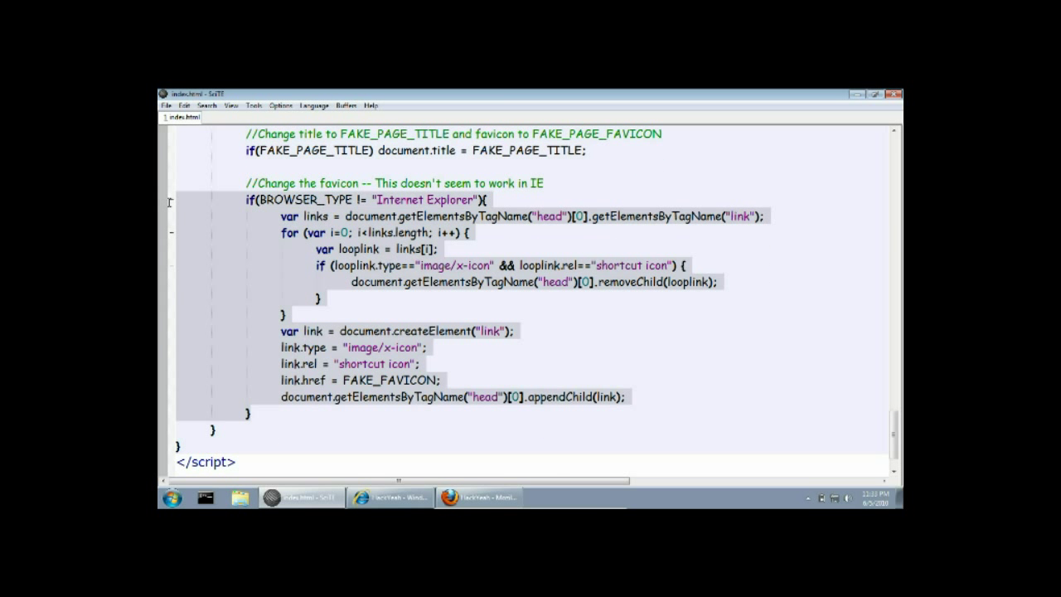
scroll(down, 3)
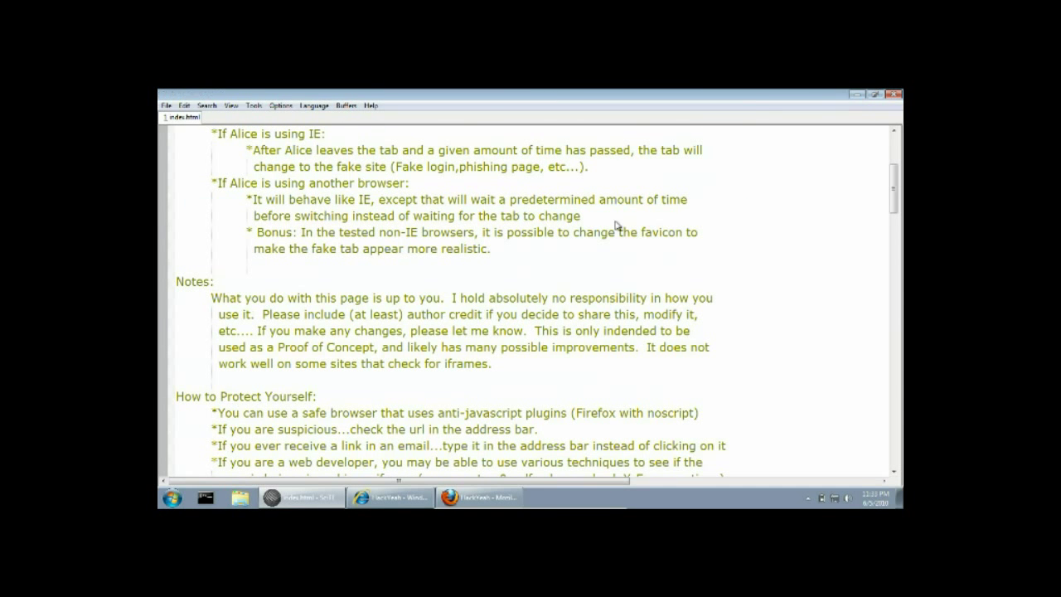
click(478, 497)
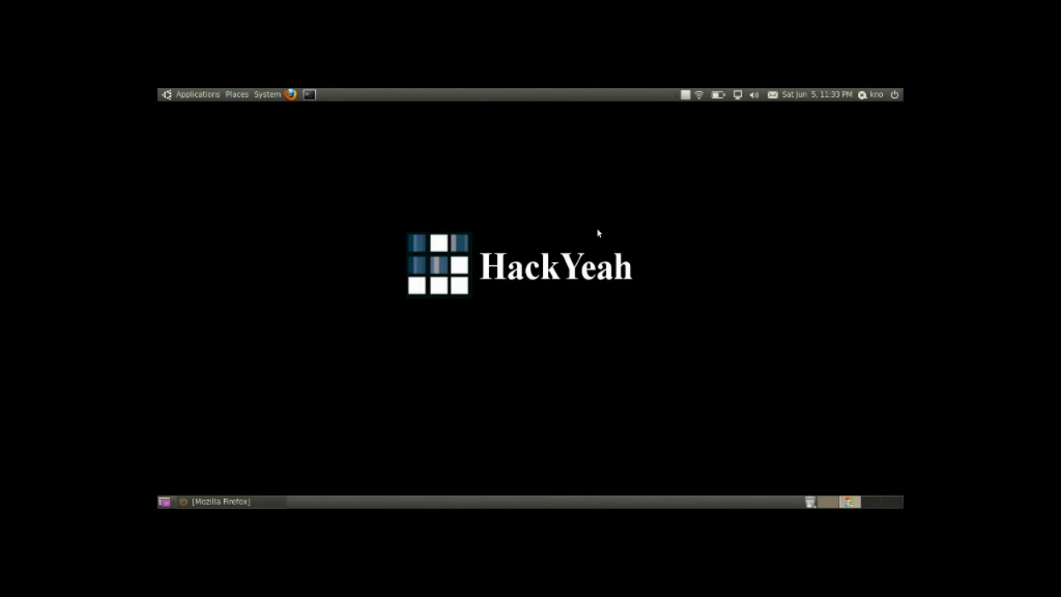
mouse_move(616, 209)
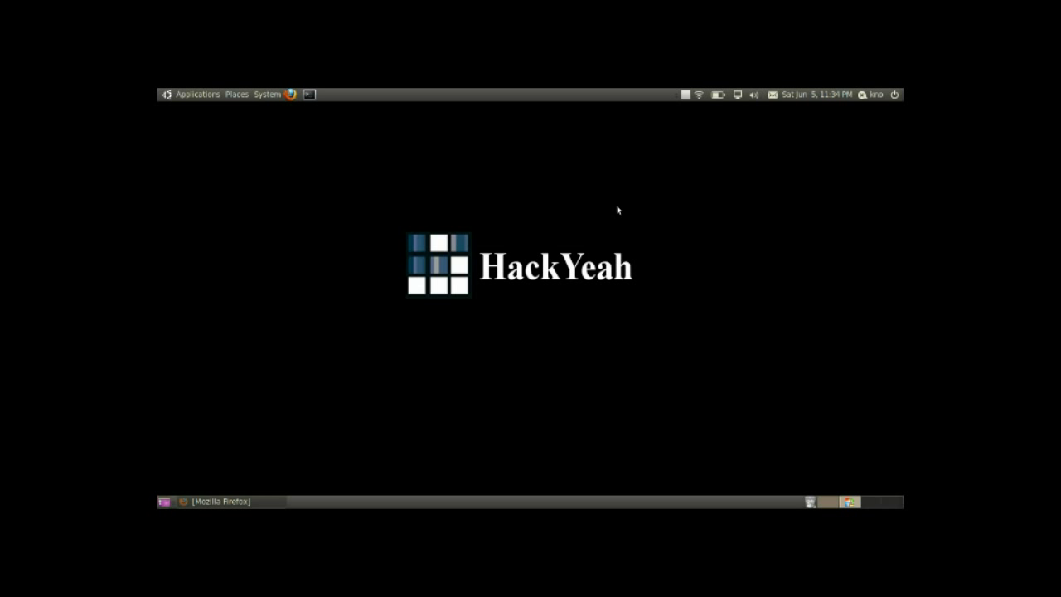
mouse_move(341, 192)
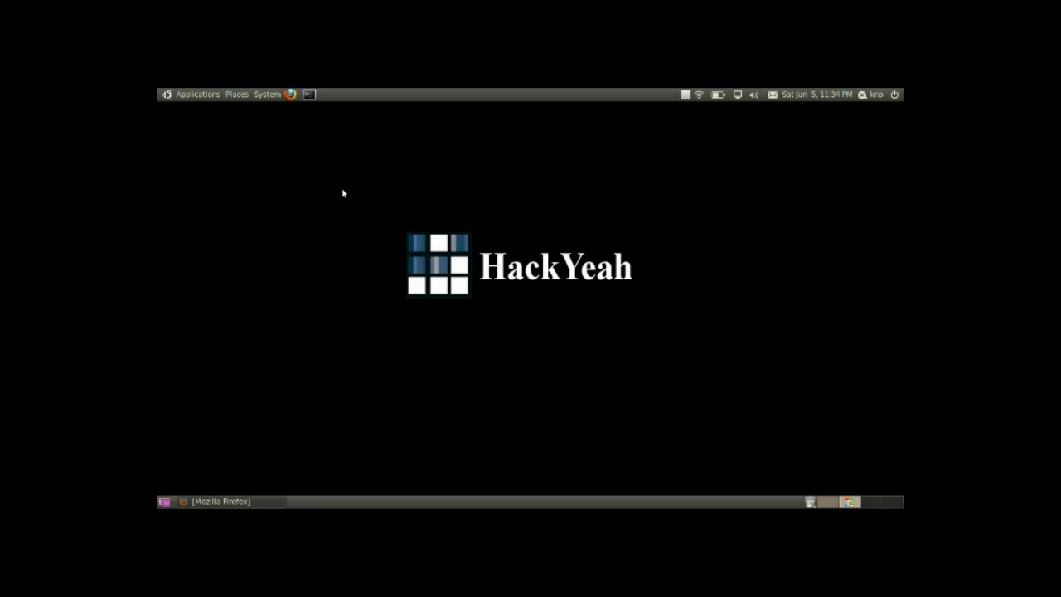
mouse_move(330, 205)
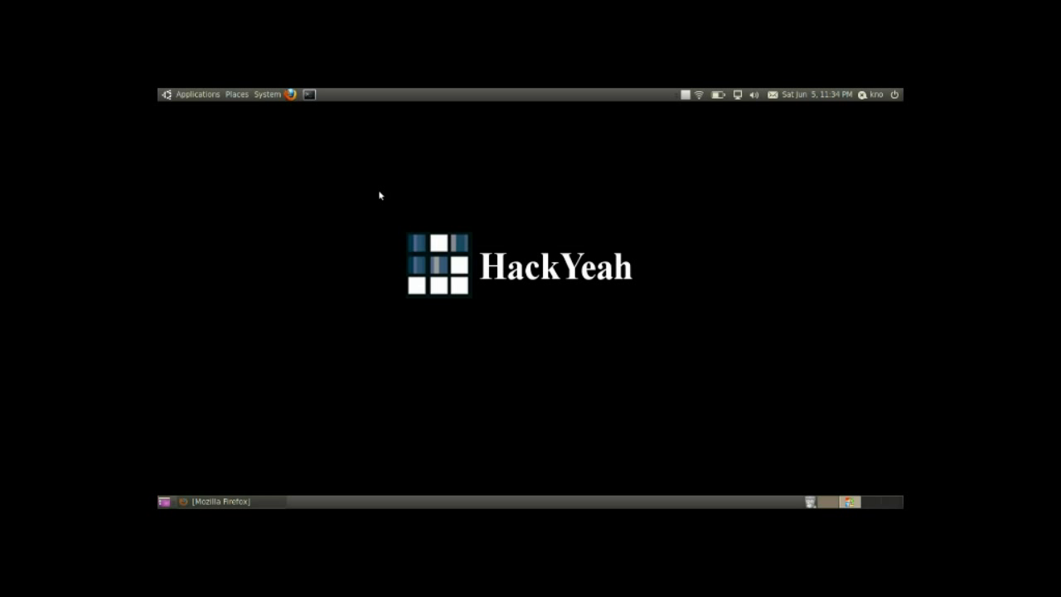
mouse_move(570, 202)
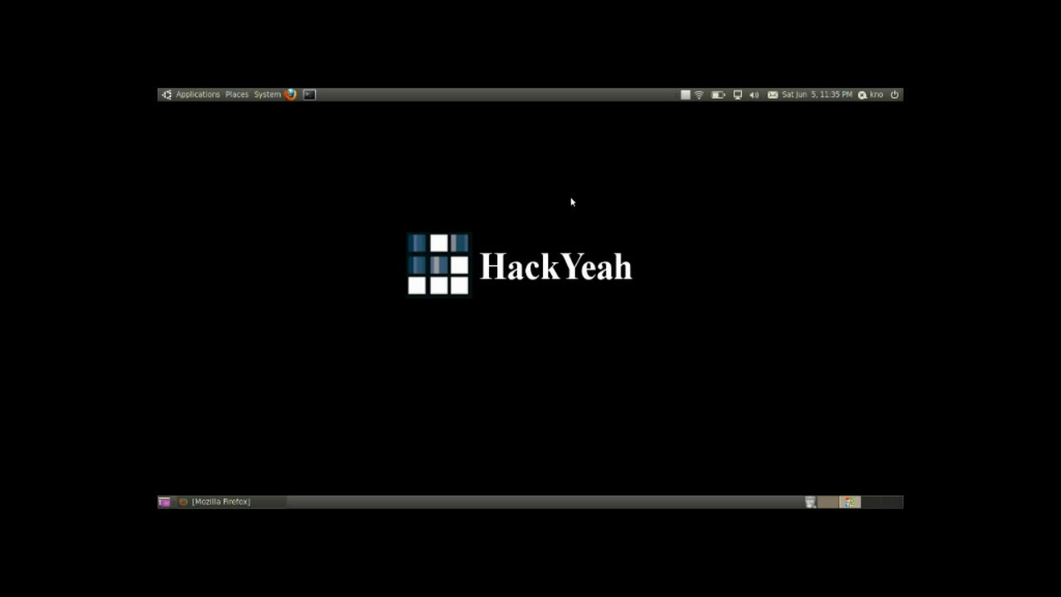
mouse_move(577, 181)
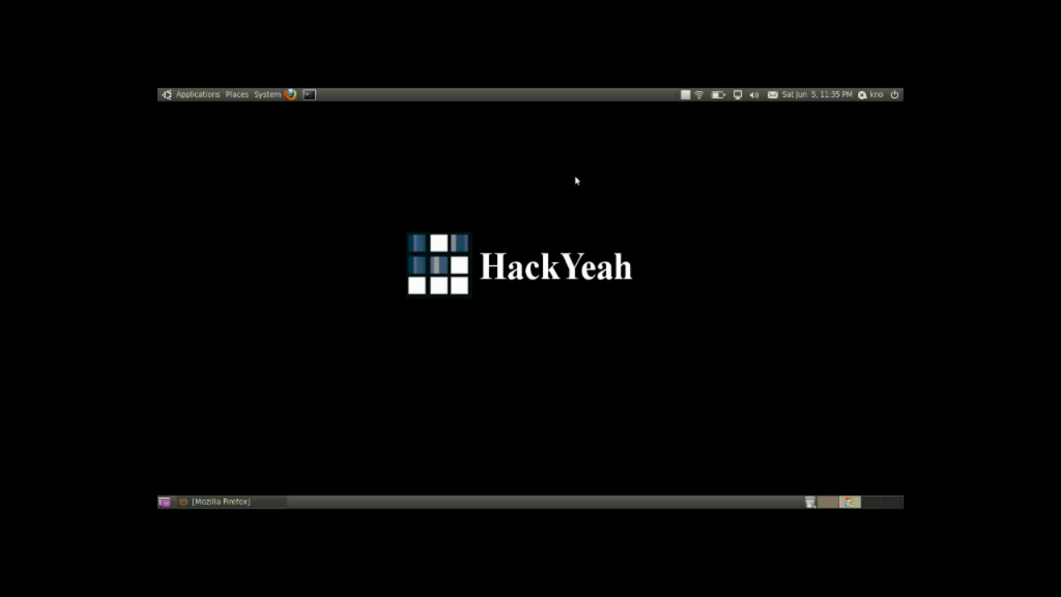
mouse_move(683, 113)
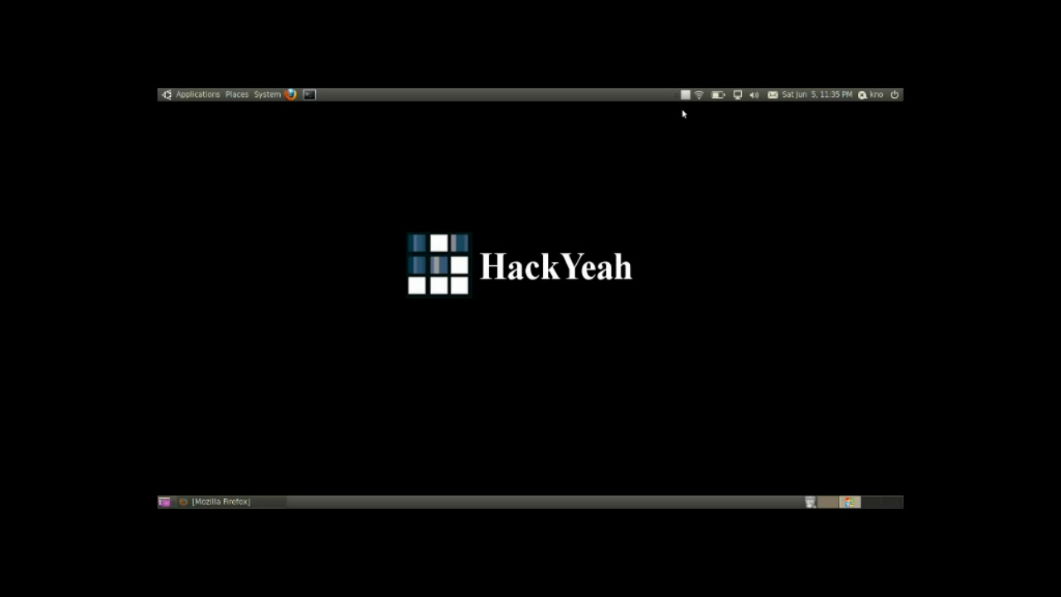
mouse_move(685, 93)
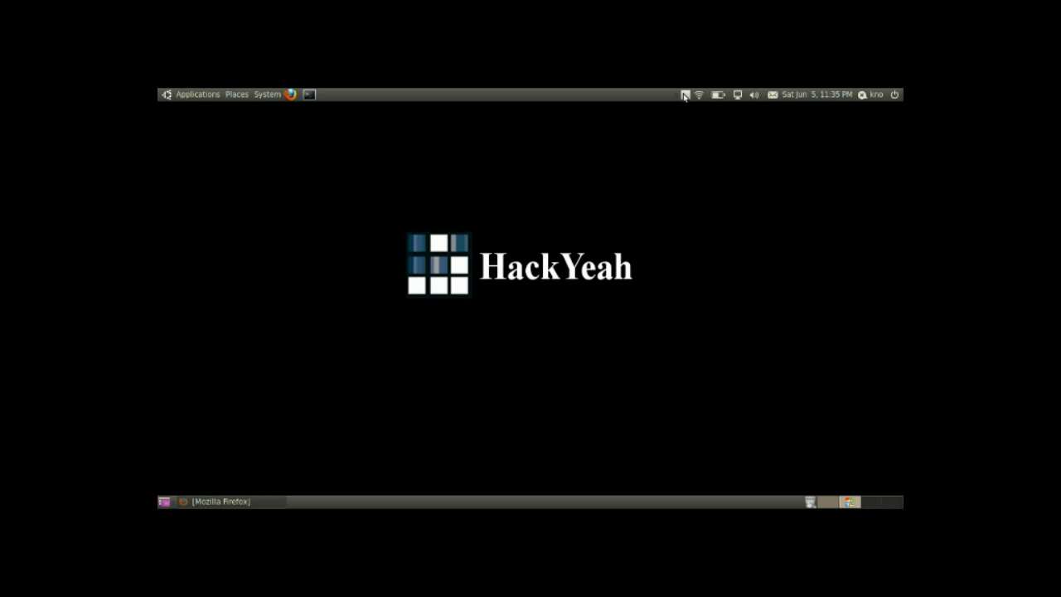